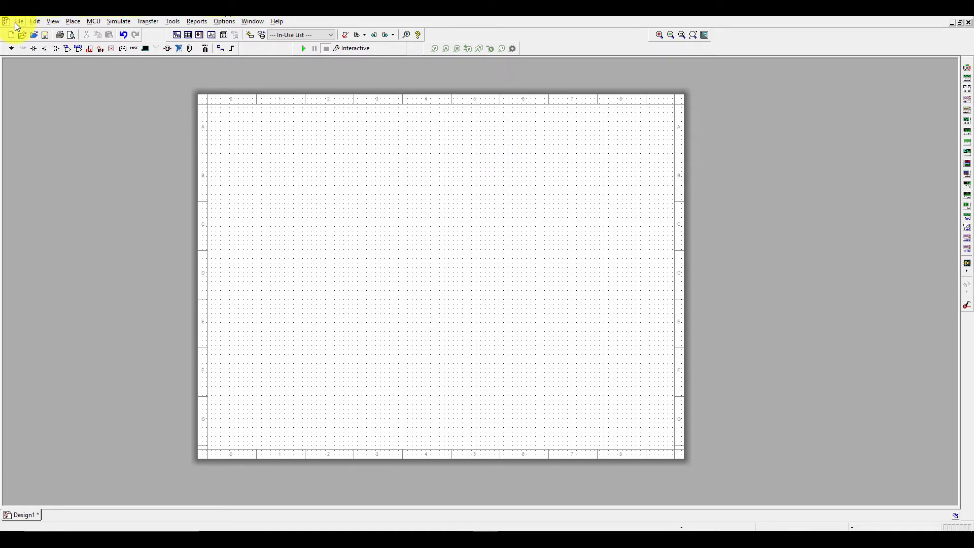
# Browse the File, Edit and Place menus.
pyautogui.click(19, 21)
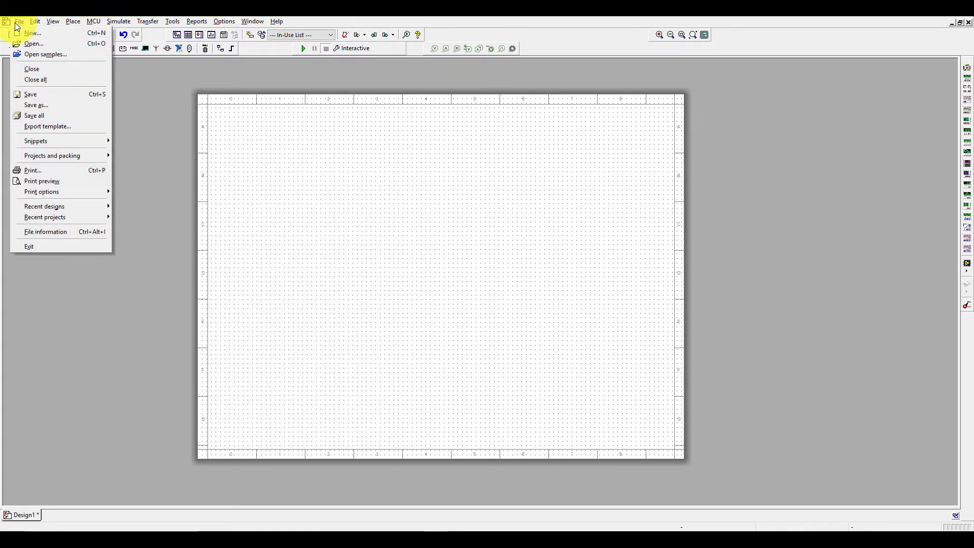
pyautogui.moveTo(33, 33)
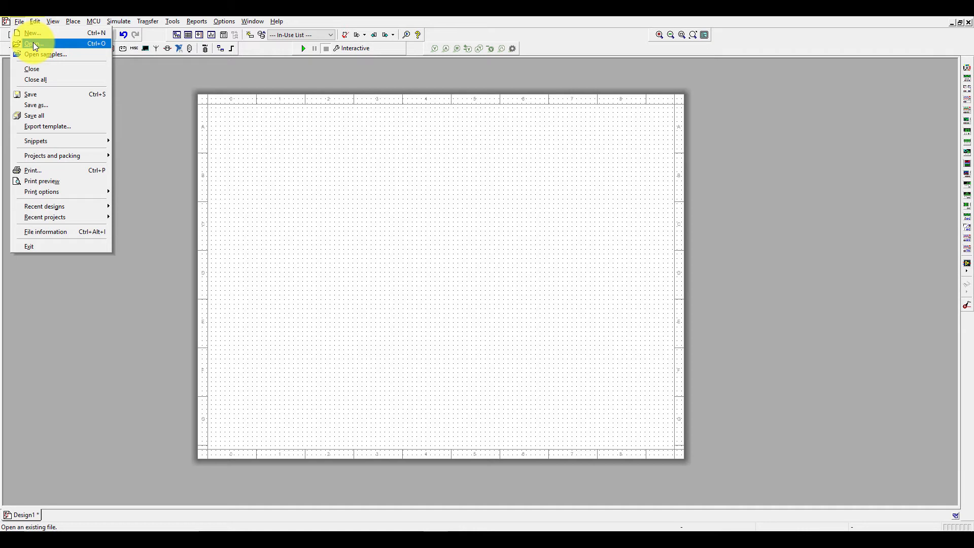
pyautogui.moveTo(45, 55)
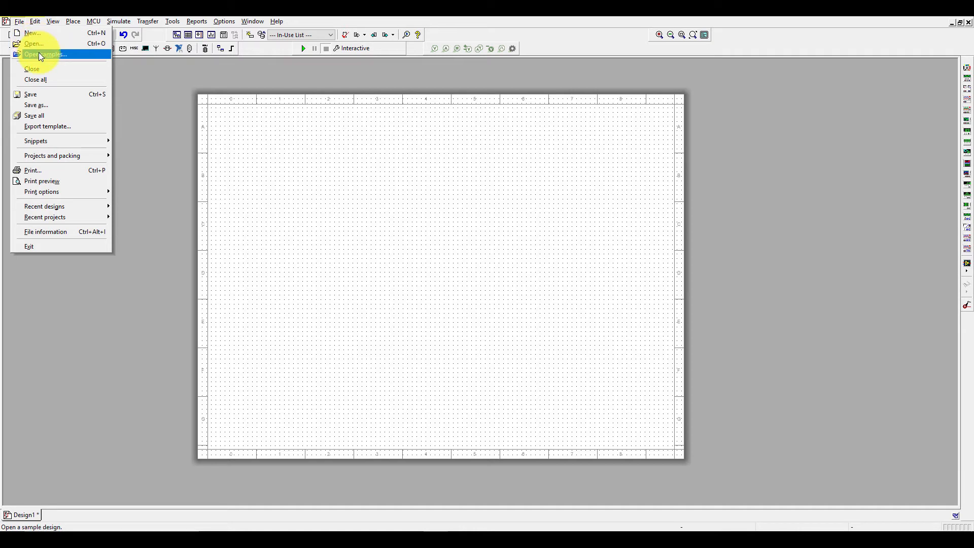
pyautogui.moveTo(46, 69)
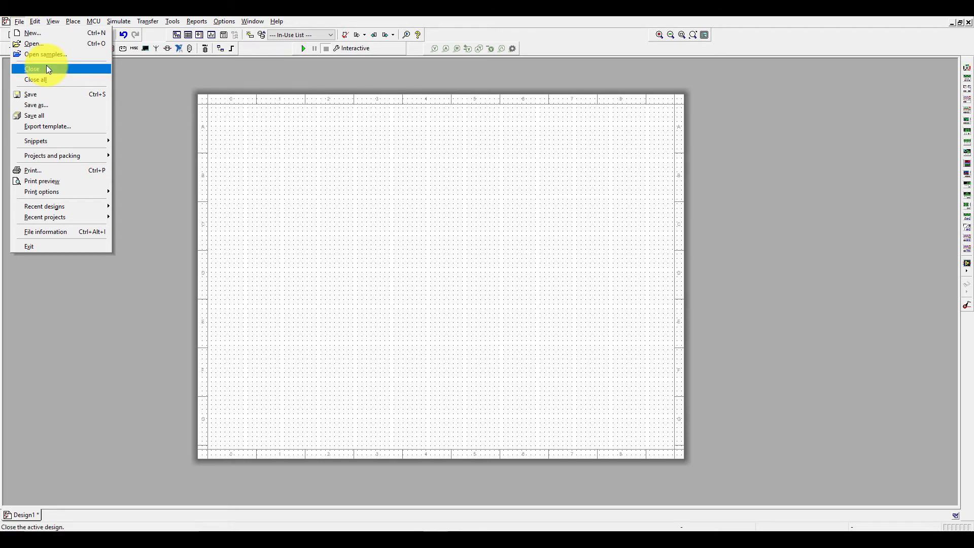
pyautogui.moveTo(61, 94)
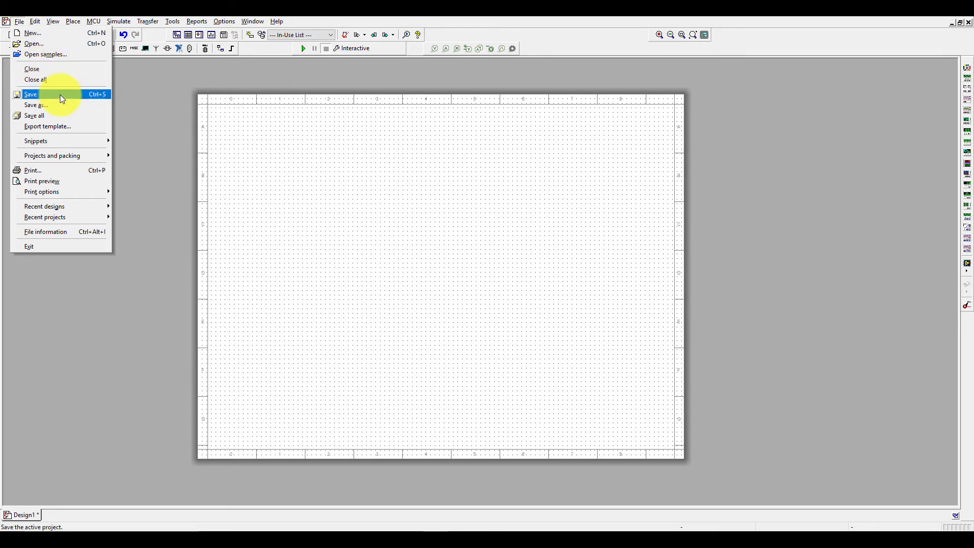
pyautogui.click(34, 22)
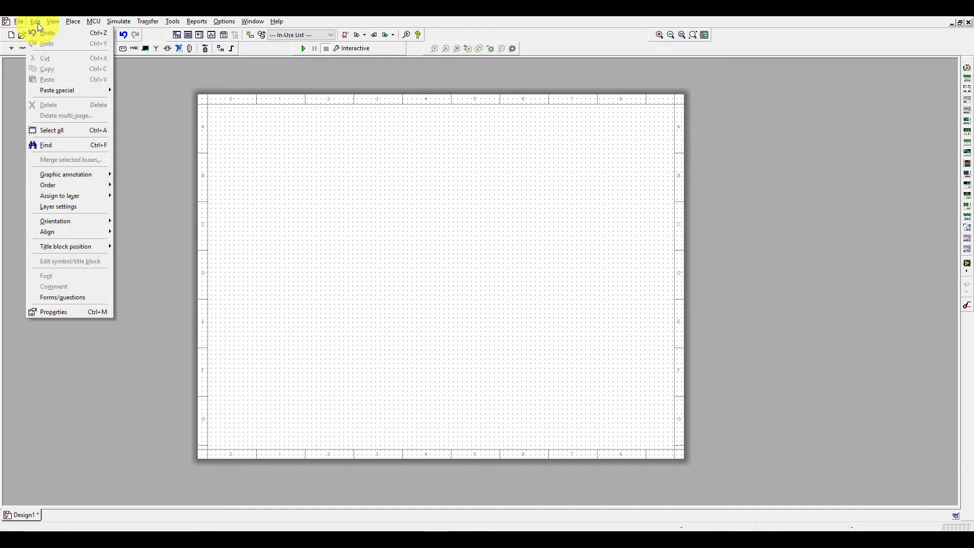
pyautogui.moveTo(65, 175)
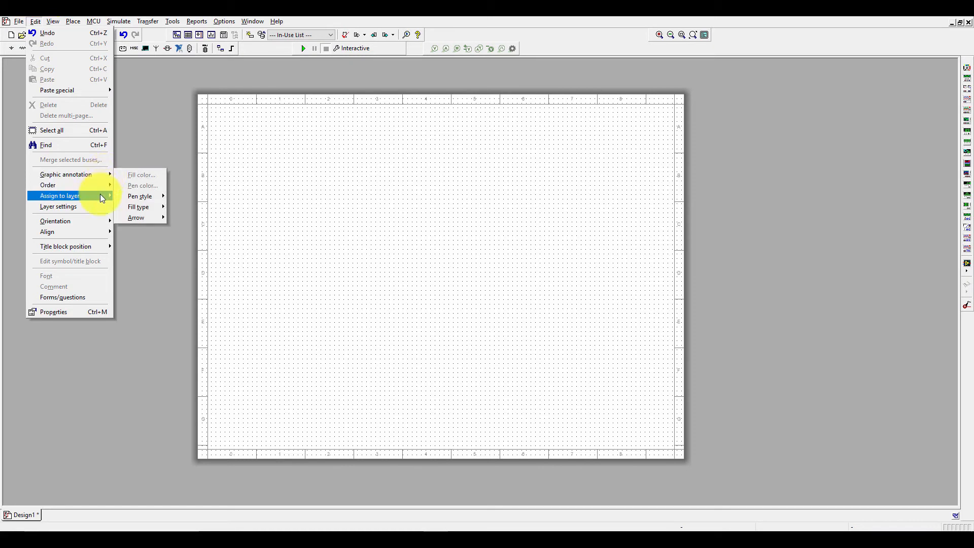
pyautogui.moveTo(58, 206)
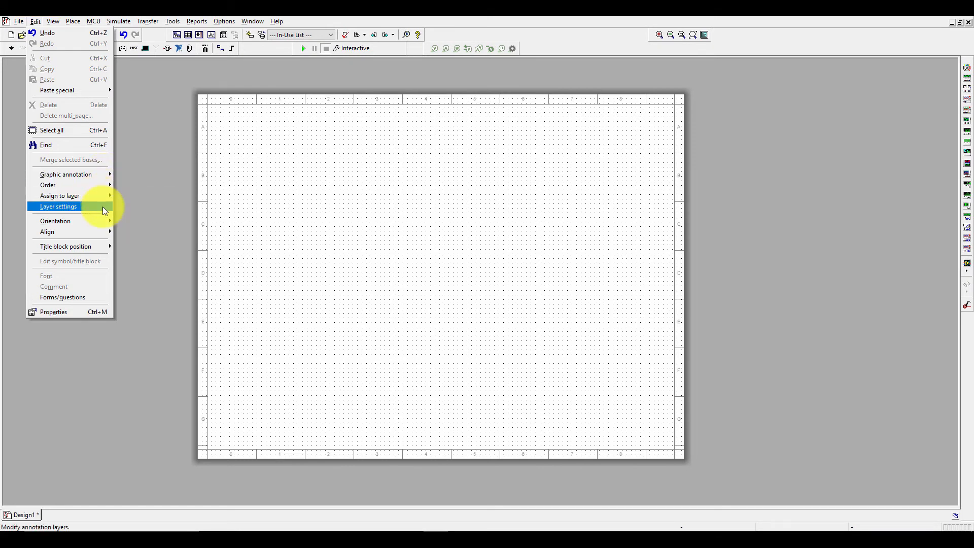
pyautogui.moveTo(59, 184)
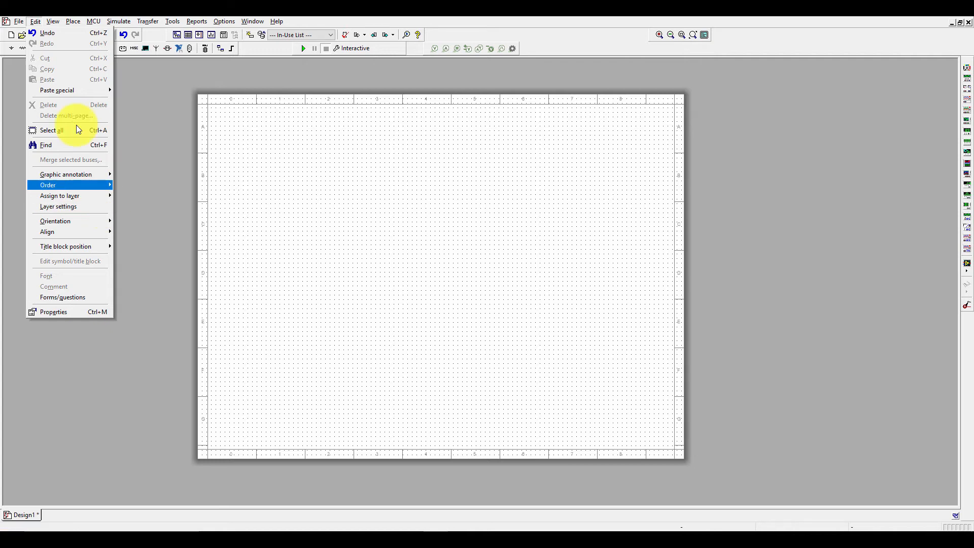
pyautogui.click(73, 21)
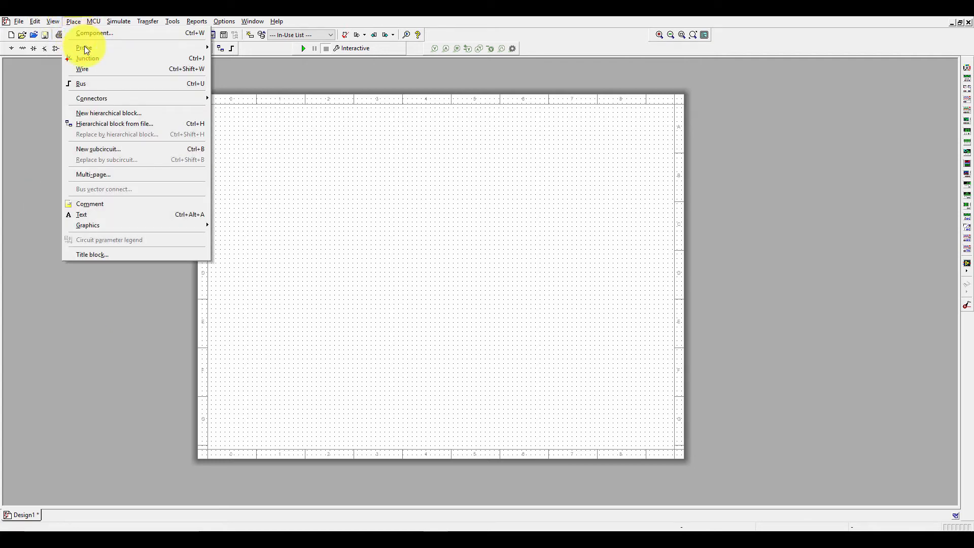
pyautogui.moveTo(84, 48)
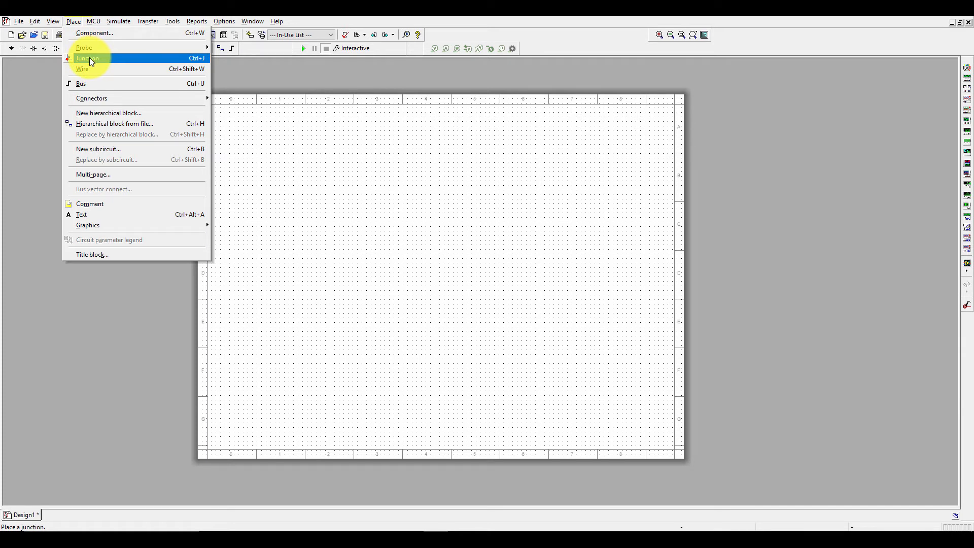
pyautogui.moveTo(123, 188)
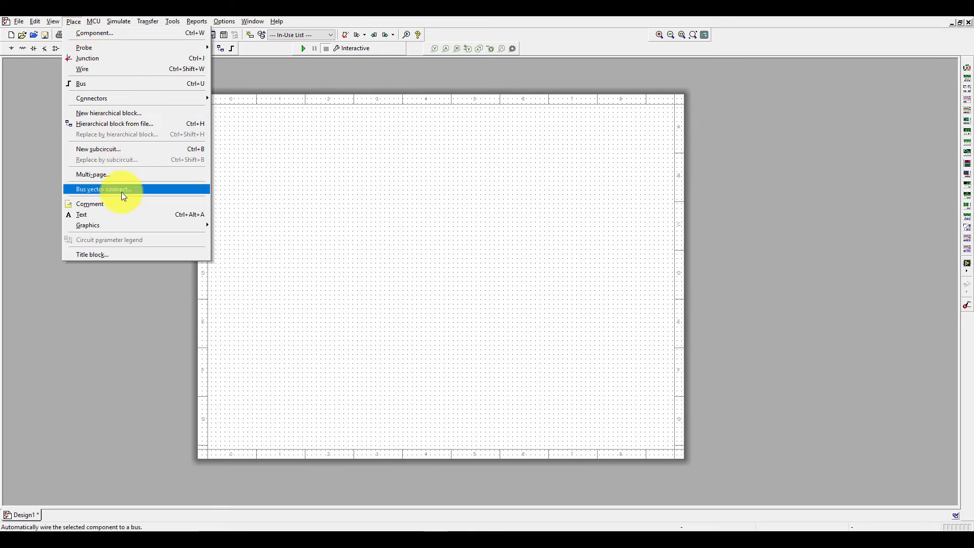
pyautogui.moveTo(86, 214)
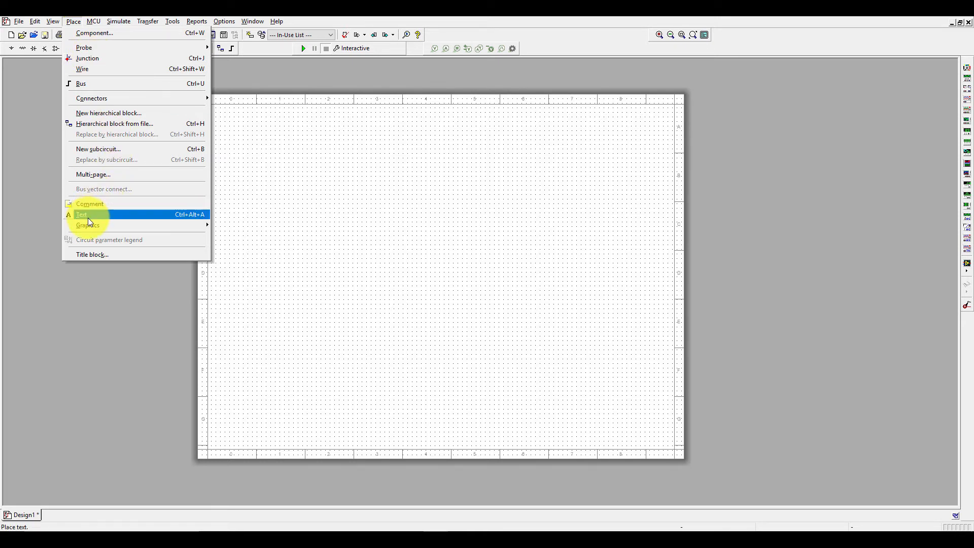
pyautogui.moveTo(87, 225)
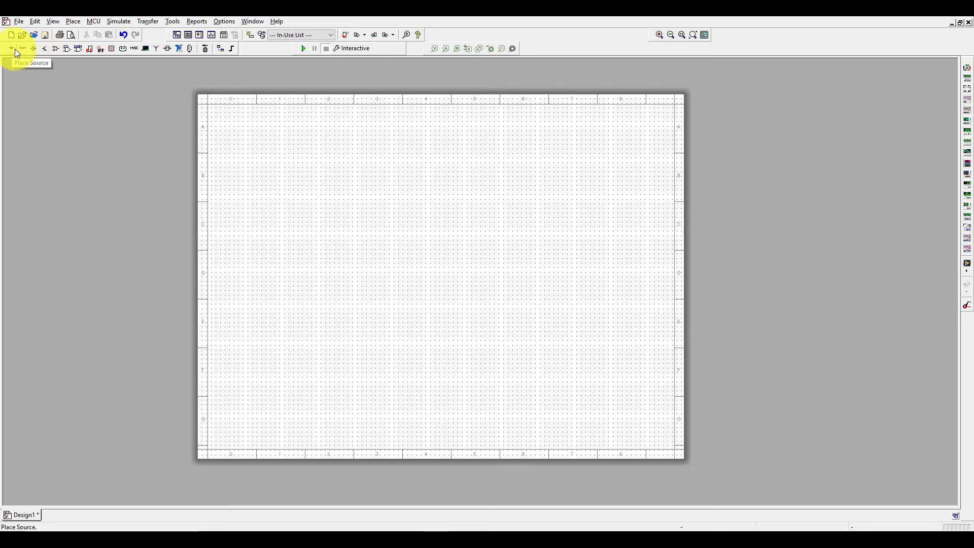
pyautogui.moveTo(23, 48)
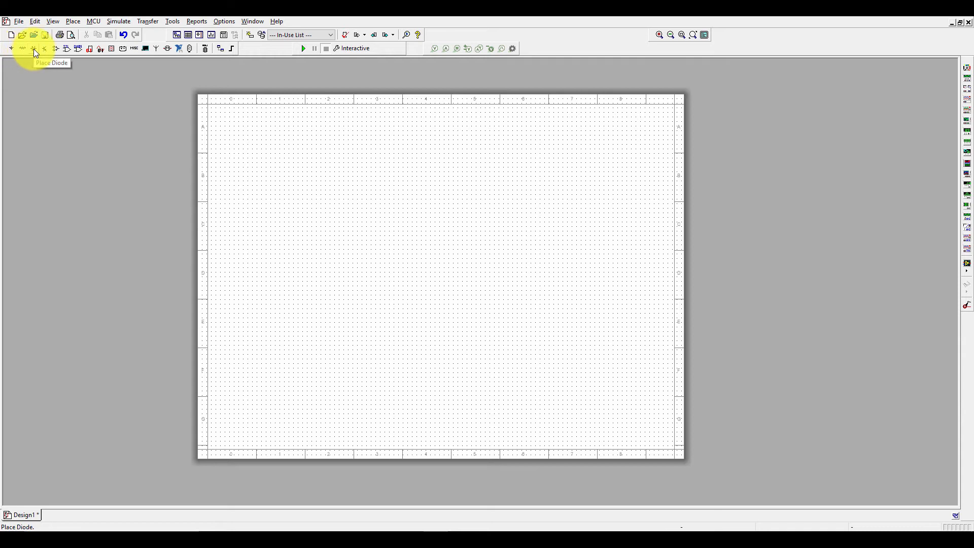
pyautogui.moveTo(44, 49)
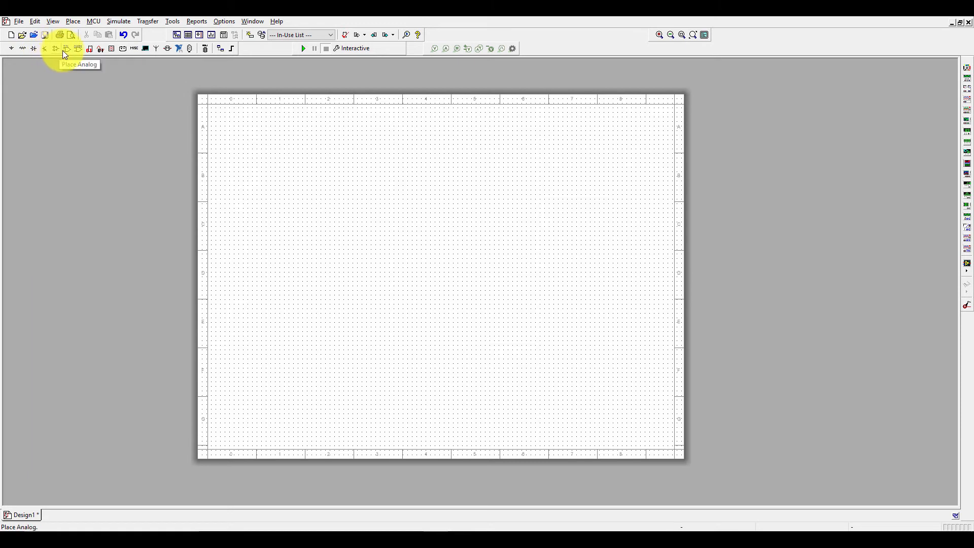
pyautogui.moveTo(66, 48)
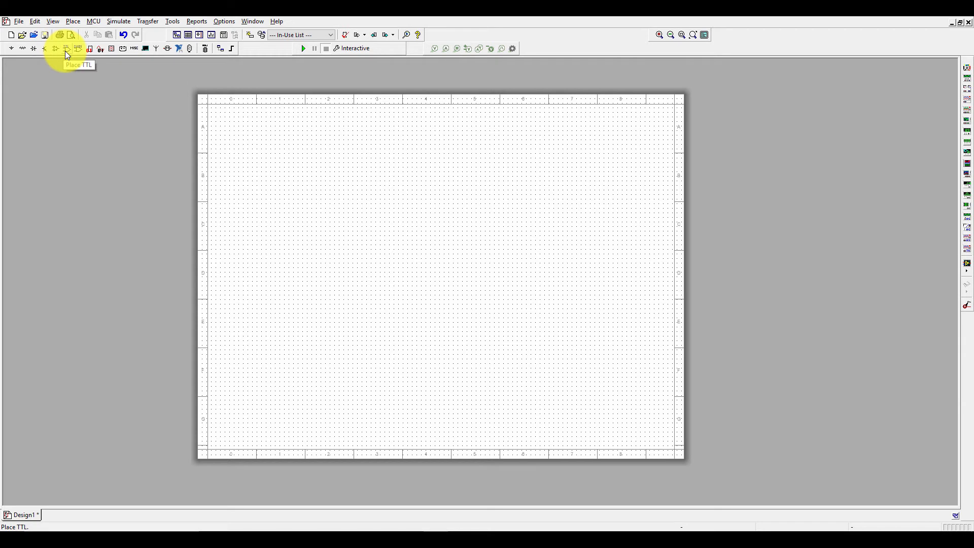
pyautogui.moveTo(77, 49)
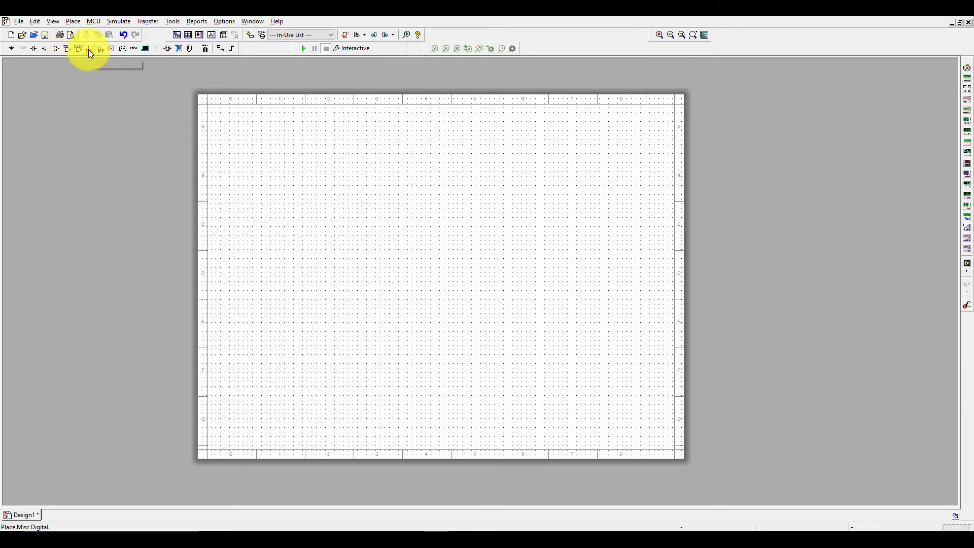
pyautogui.moveTo(89, 49)
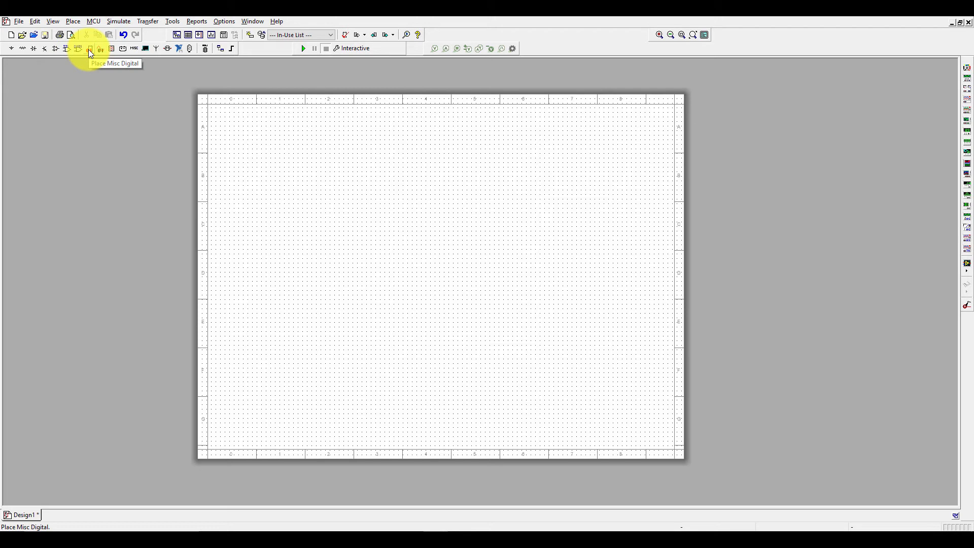
pyautogui.moveTo(90, 53)
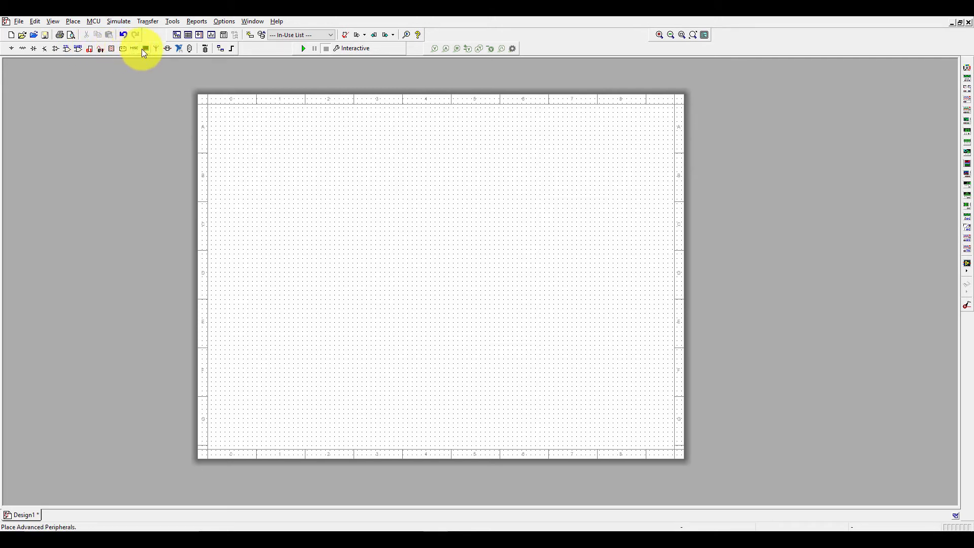
pyautogui.moveTo(157, 56)
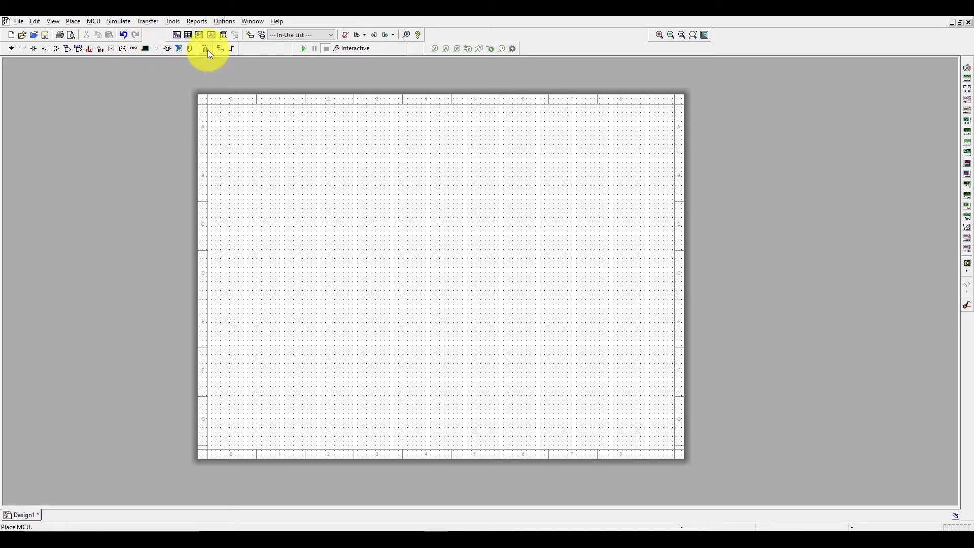
pyautogui.moveTo(218, 49)
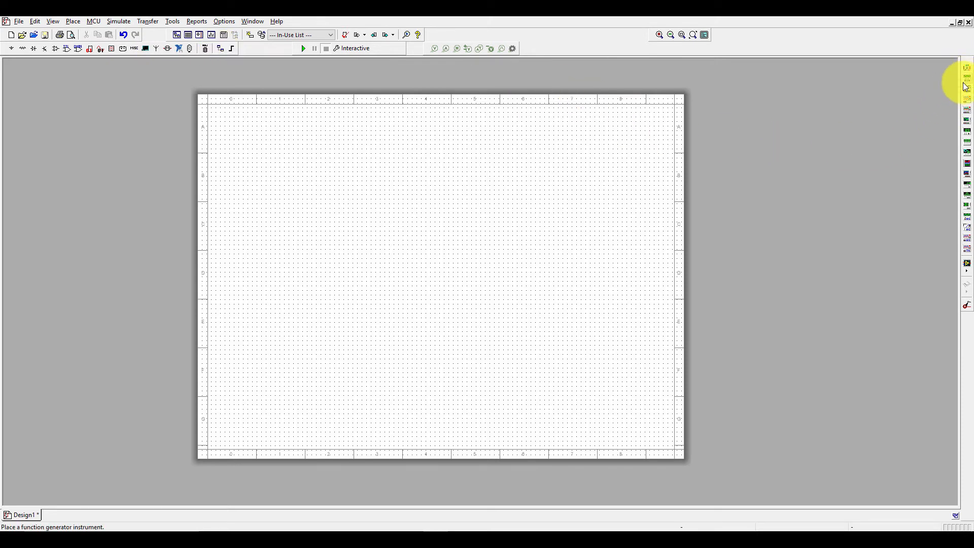
pyautogui.moveTo(965, 67)
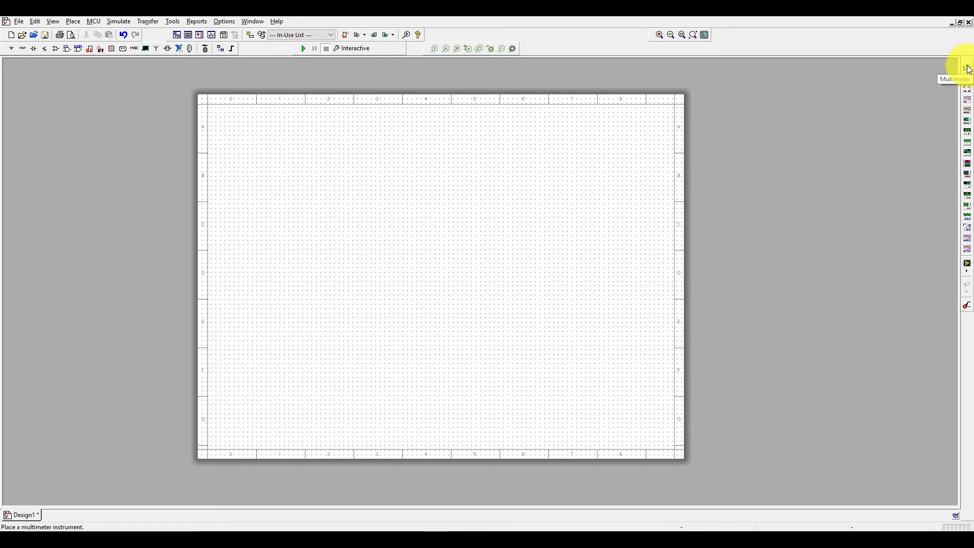
pyautogui.moveTo(966, 78)
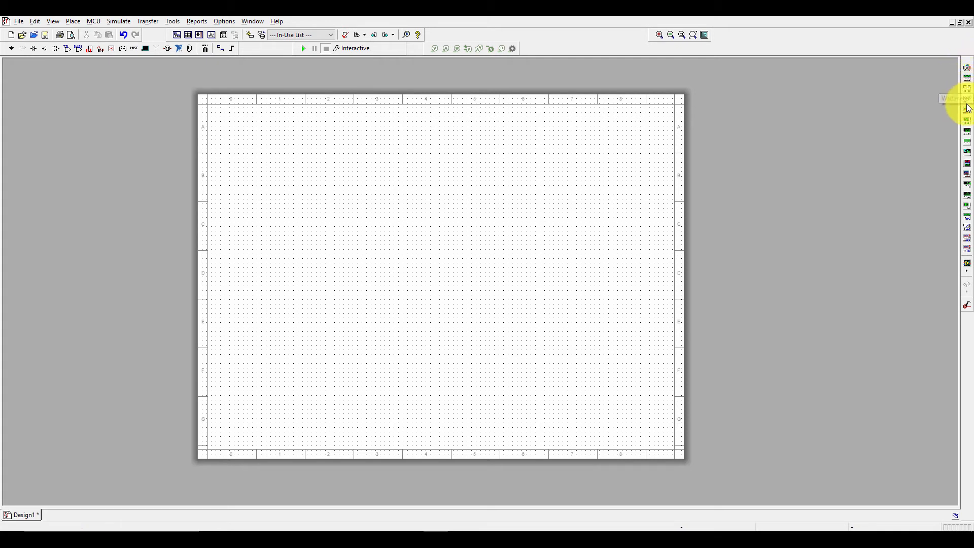
pyautogui.moveTo(966, 111)
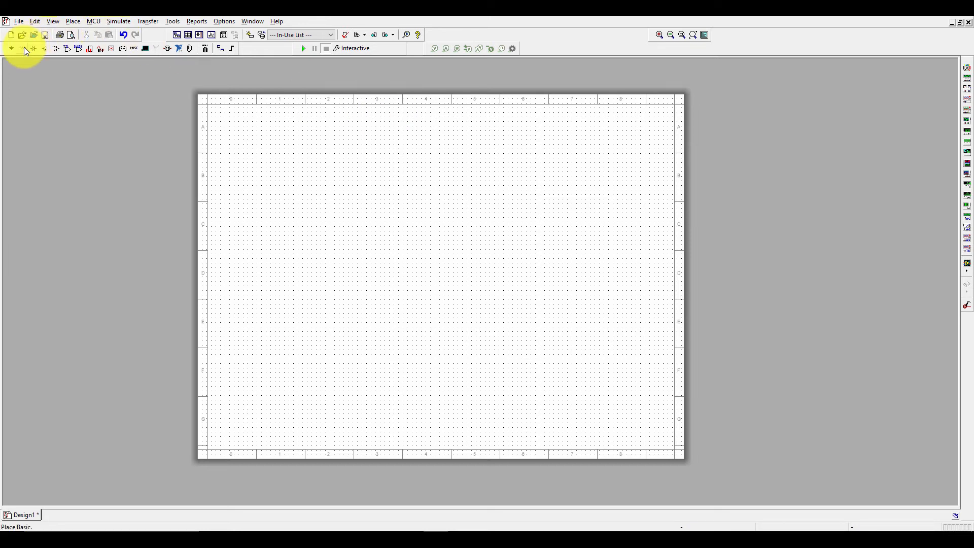
pyautogui.moveTo(33, 48)
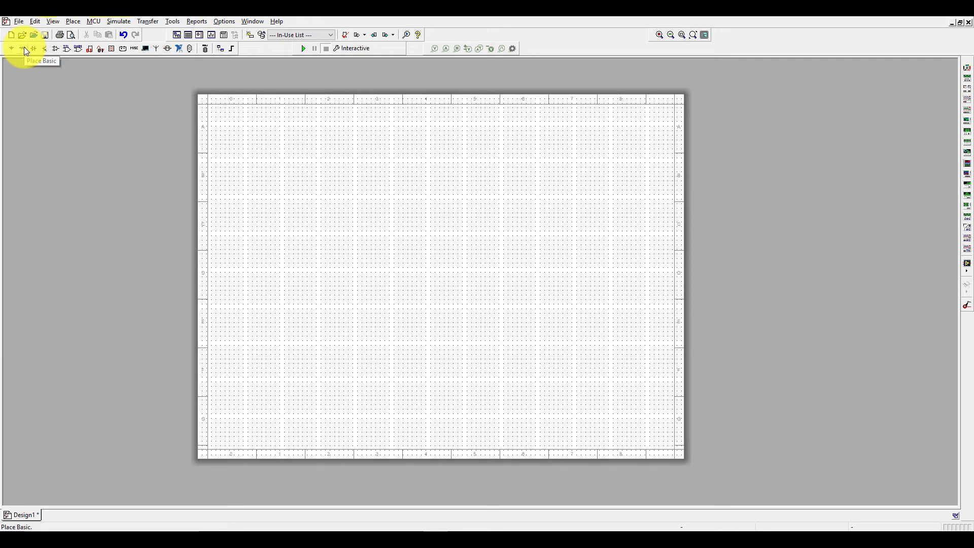
# Choose the 1k resistor from the RESISTOR family of basic components.
pyautogui.click(12, 49)
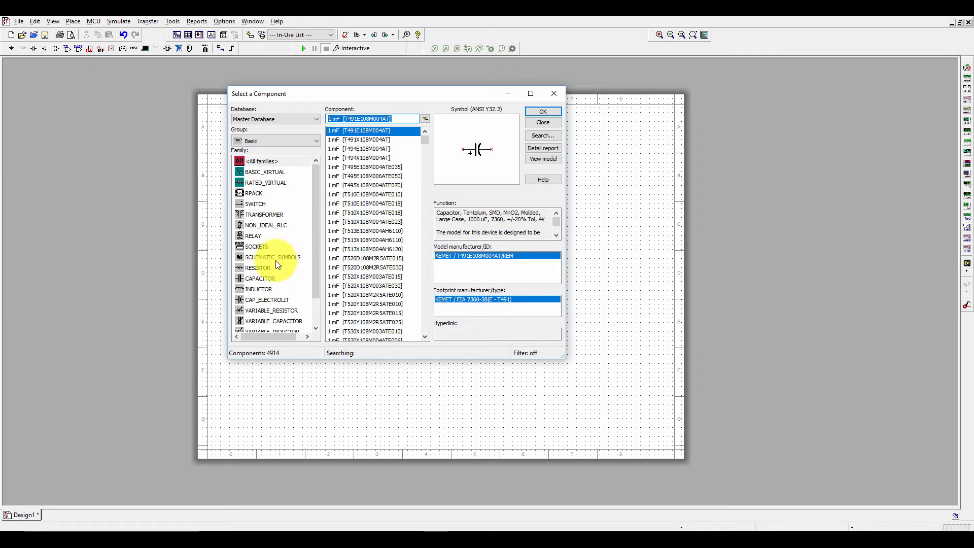
pyautogui.click(258, 268)
pyautogui.write('1k')
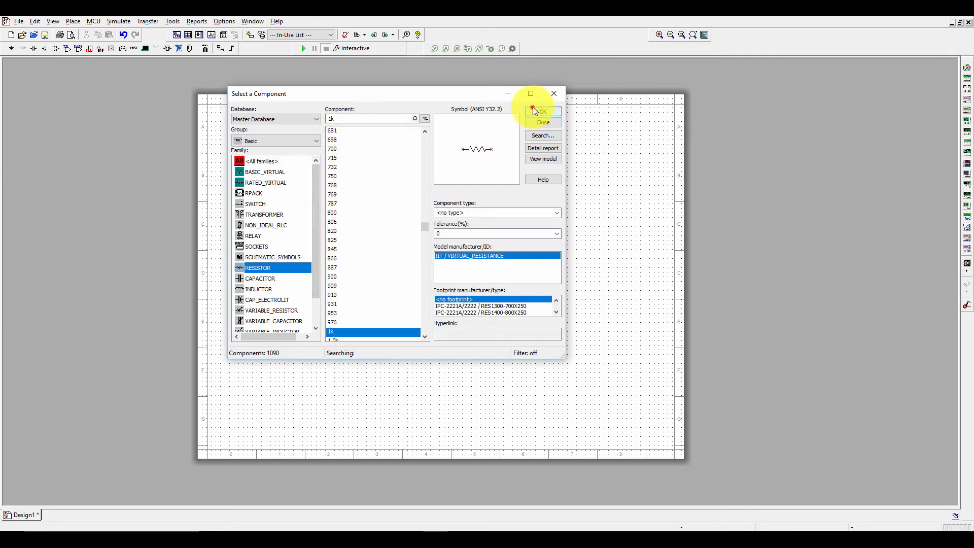
pyautogui.click(541, 111)
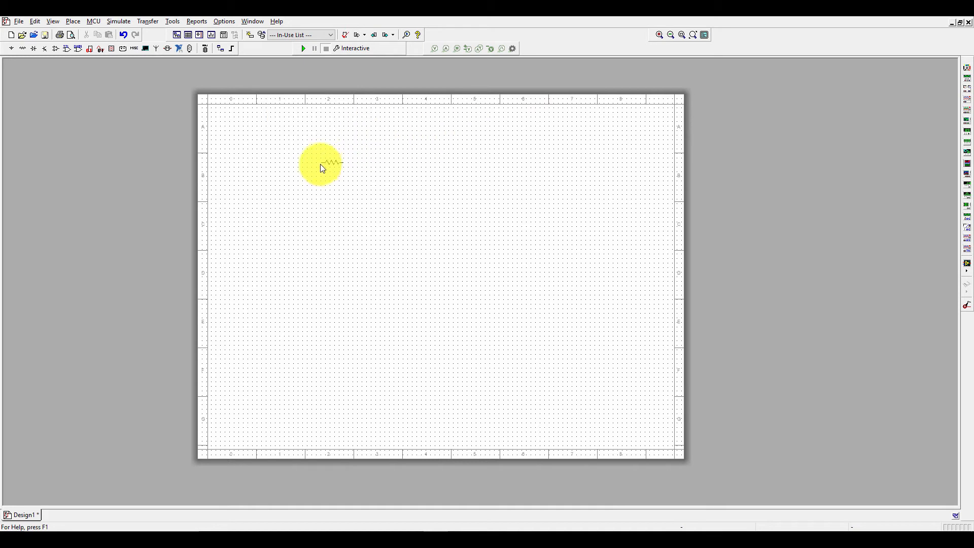
# Drop R1 on the sheet and pick the IPC-7351 Chip-R0402 footprint for another 1k resistor.
pyautogui.doubleClick(323, 168)
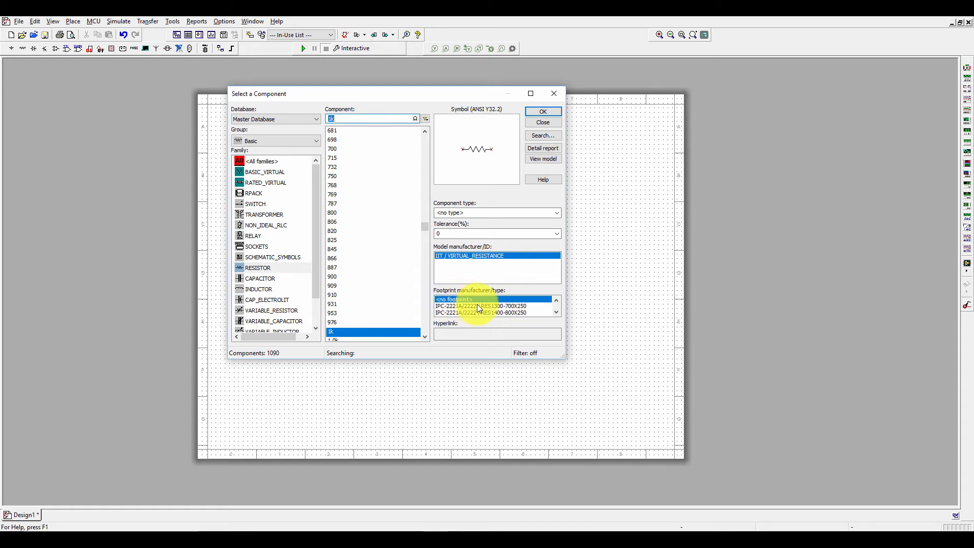
pyautogui.click(478, 306)
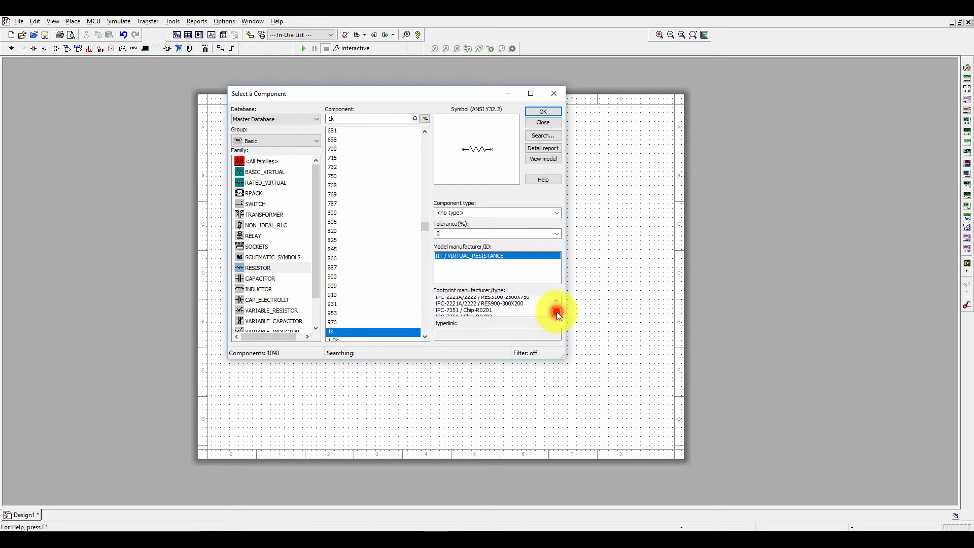
pyautogui.click(556, 312)
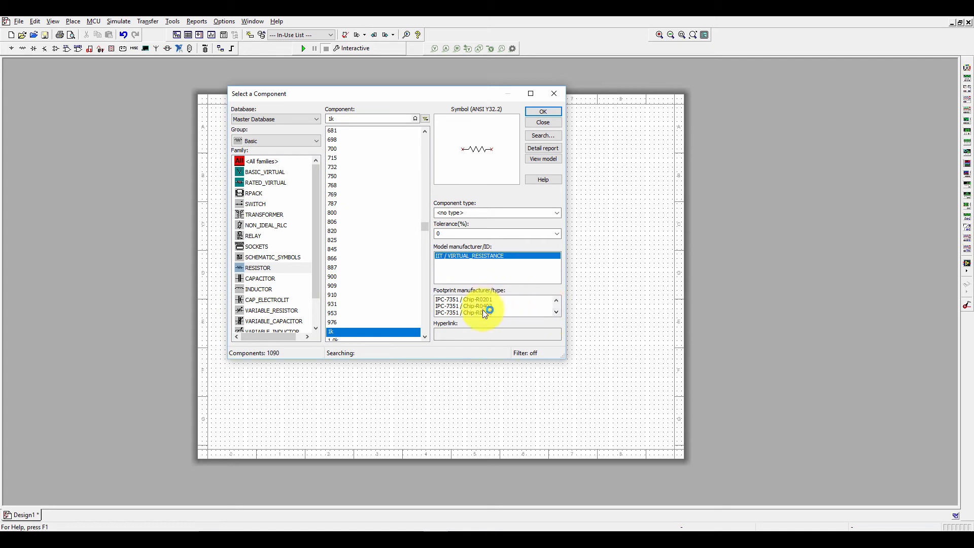
pyautogui.click(484, 306)
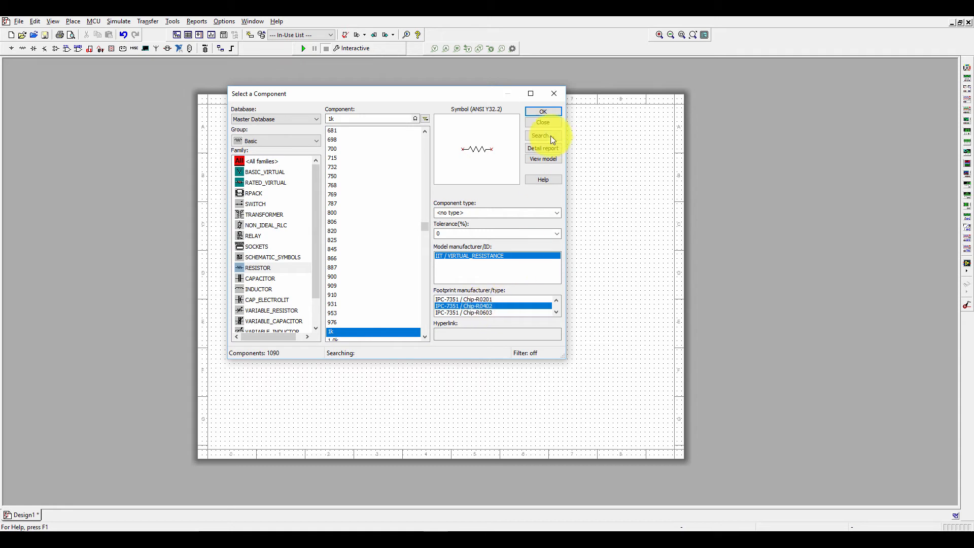
# Place R2 with the Chip-R0402 footprint and open its properties.
pyautogui.click(542, 111)
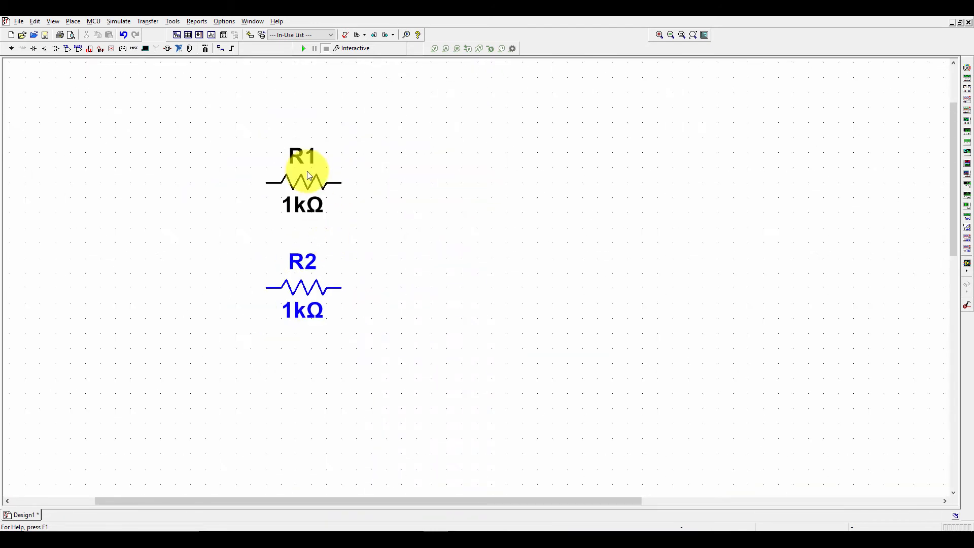
pyautogui.moveTo(310, 296)
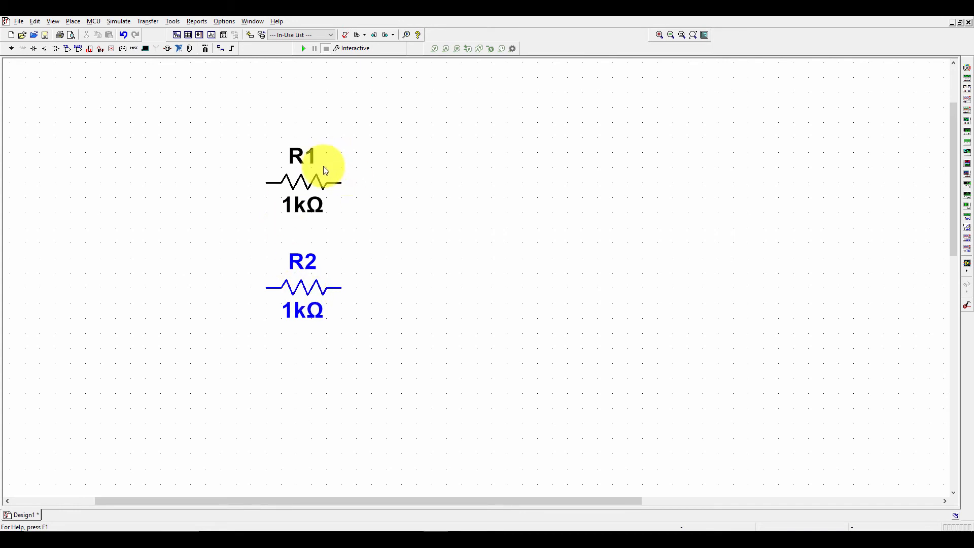
pyautogui.click(316, 182)
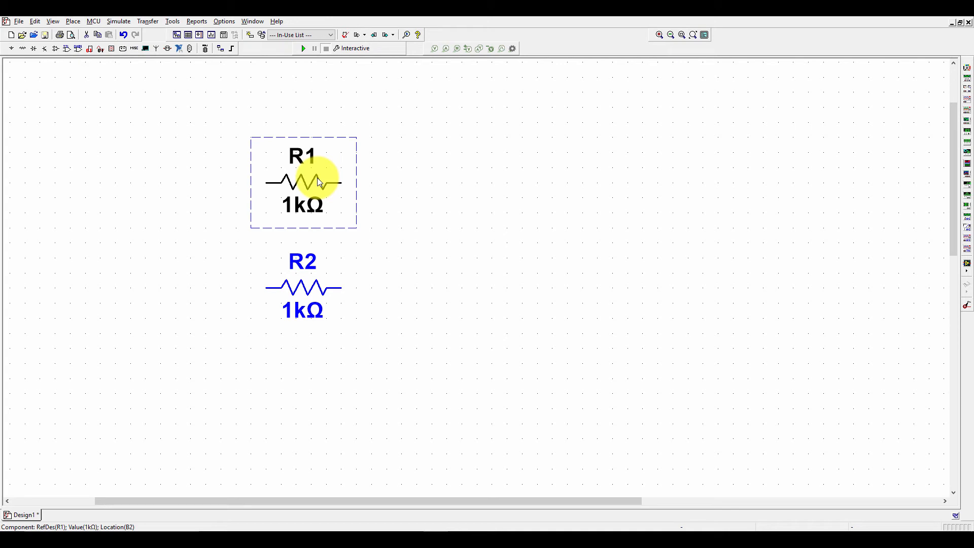
pyautogui.click(302, 288)
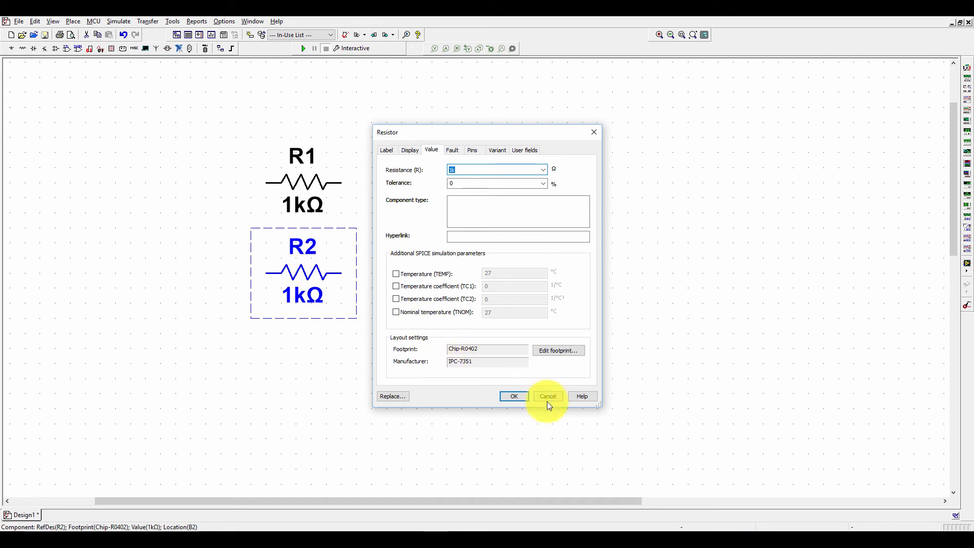
# Dismiss R2's properties without changes and delete resistor R1.
pyautogui.click(547, 397)
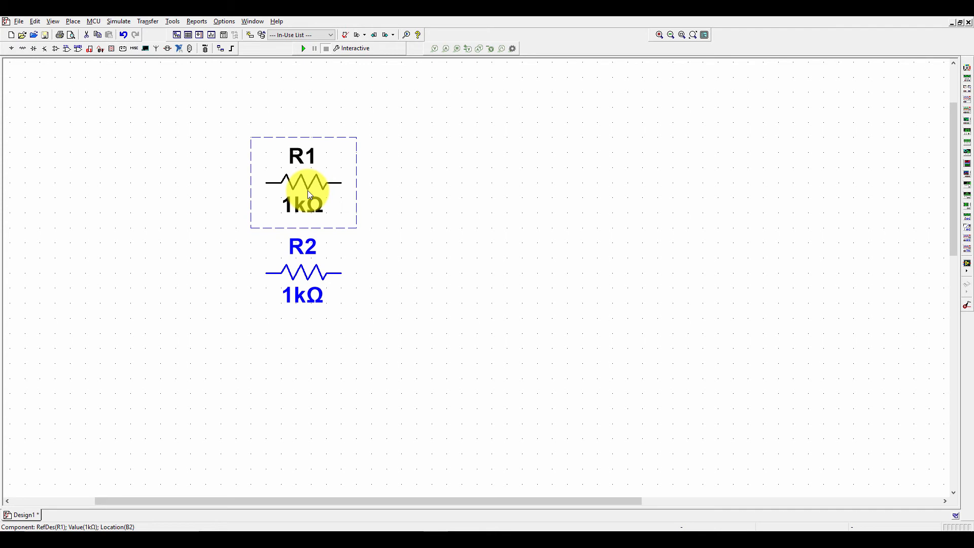
pyautogui.rightClick(308, 193)
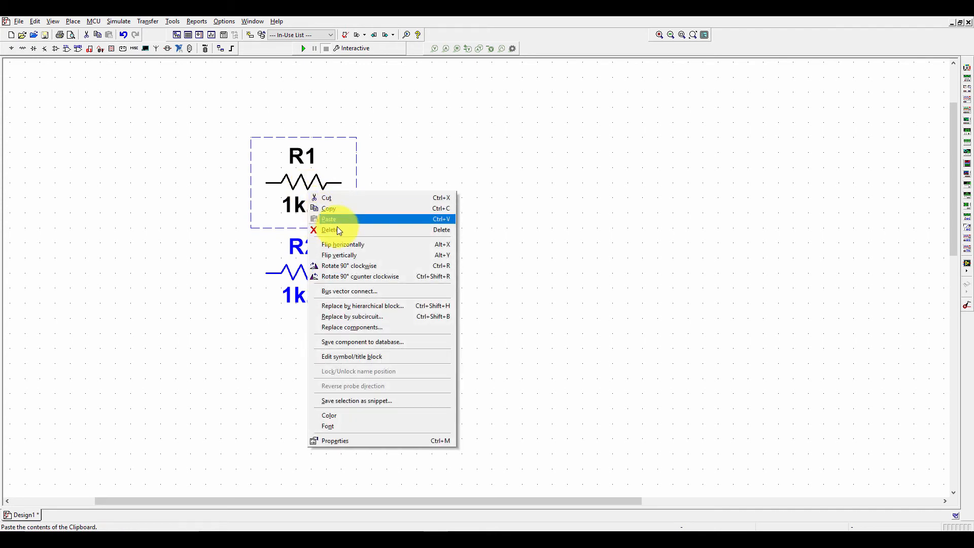
pyautogui.click(329, 229)
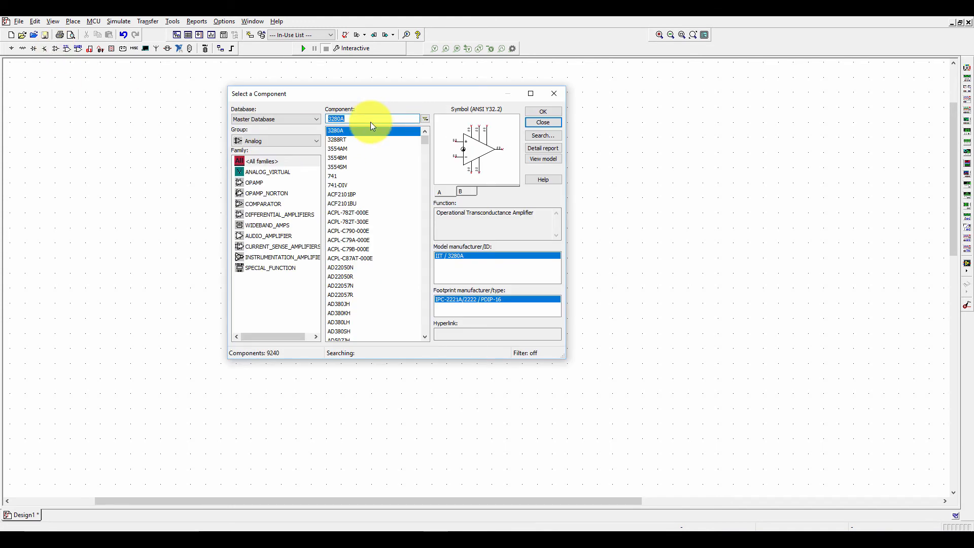
# Search 'op' and place the OP07AH op-amp U1, then close the catalogue.
pyautogui.write('op07')
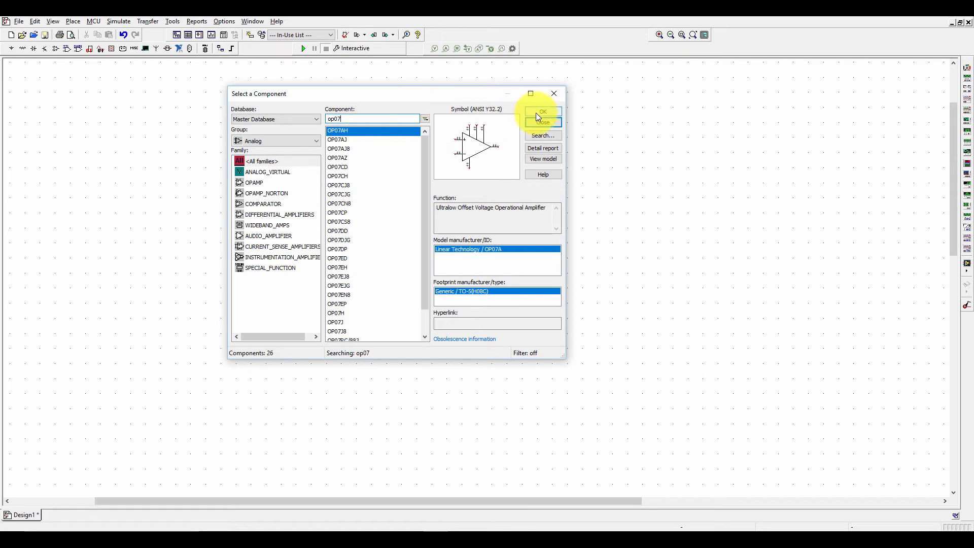
pyautogui.click(542, 111)
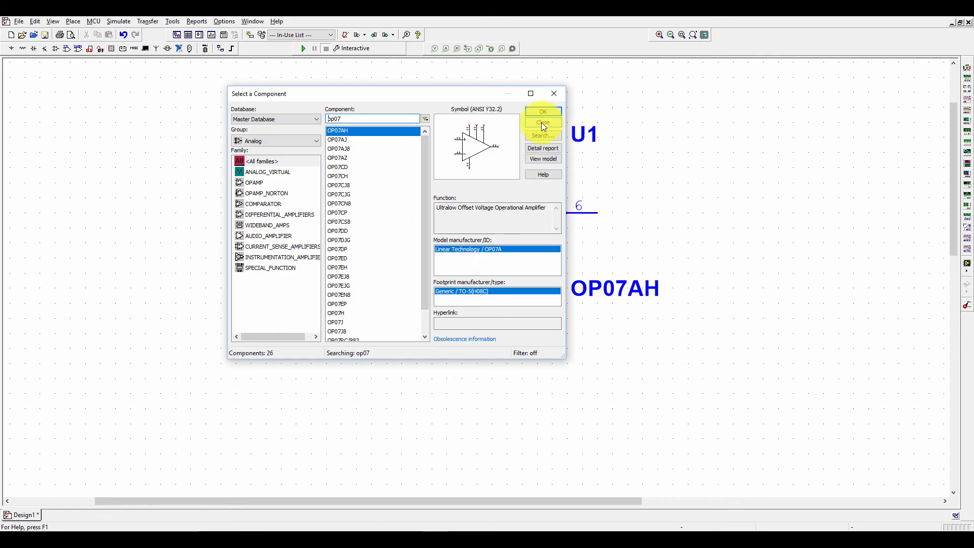
pyautogui.click(541, 122)
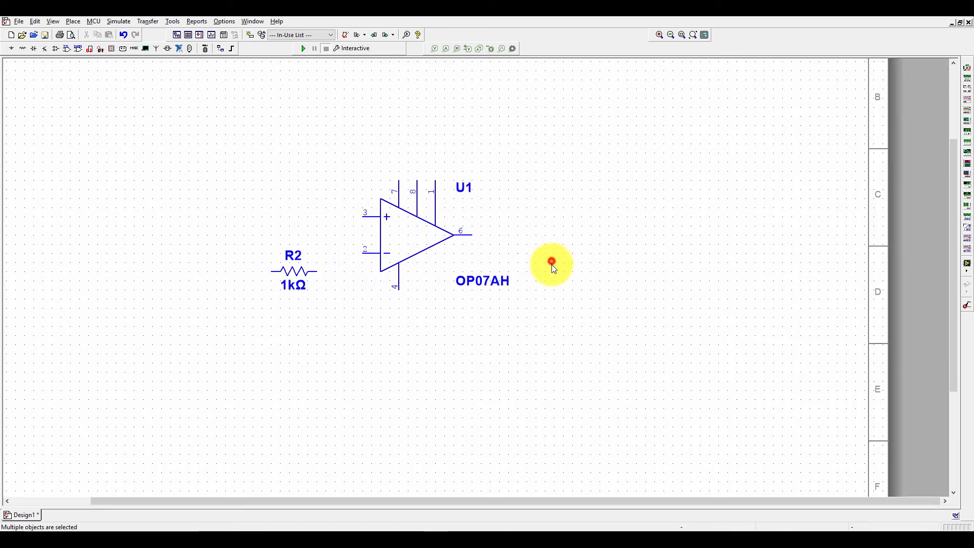
# Move R2 level with U1's inverting input and wire its right end to pin 2.
pyautogui.click(294, 273)
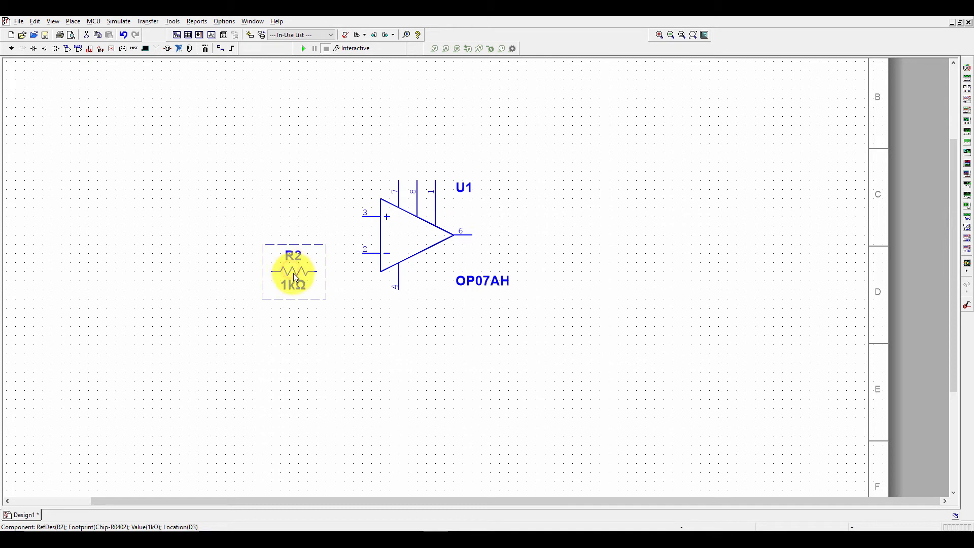
pyautogui.moveTo(295, 273); pyautogui.dragTo(304, 251)
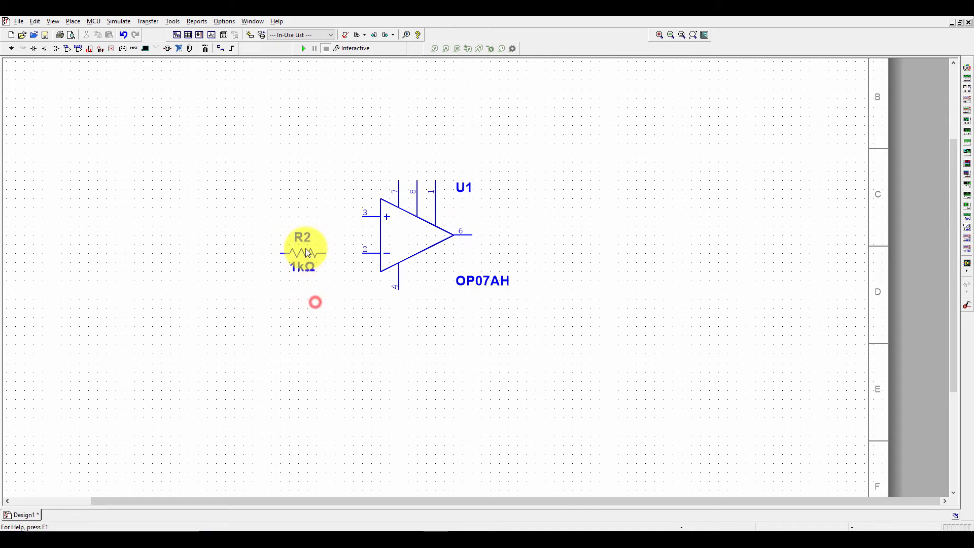
pyautogui.click(307, 251)
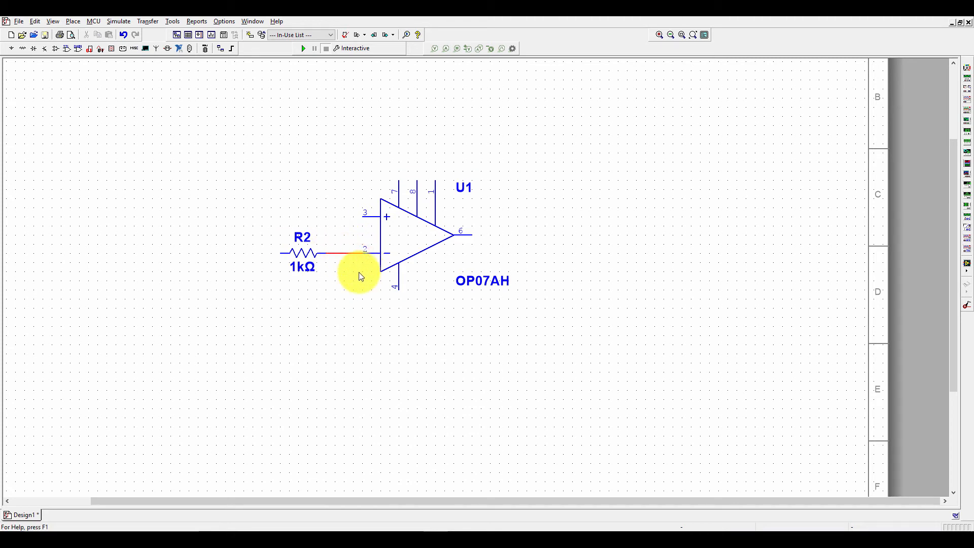
pyautogui.click(303, 254)
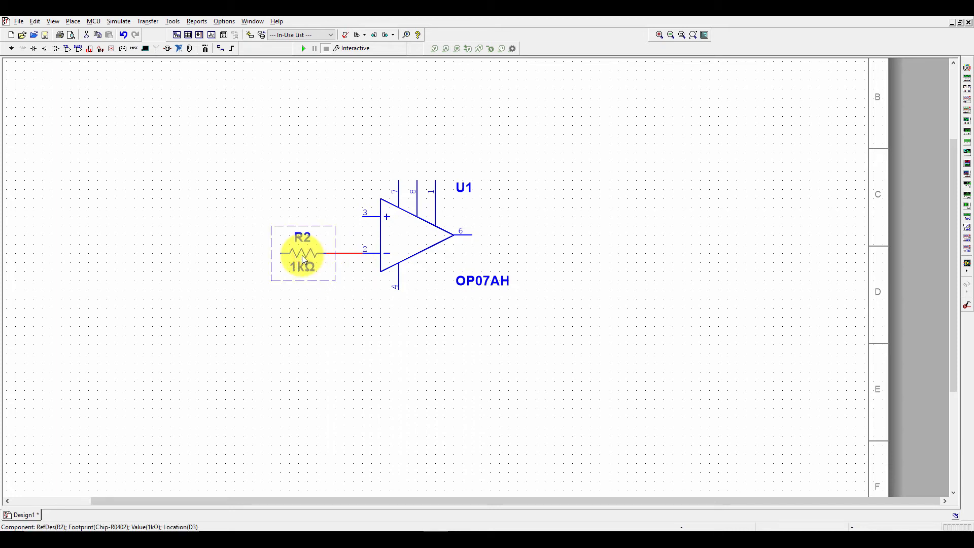
pyautogui.rightClick(304, 258)
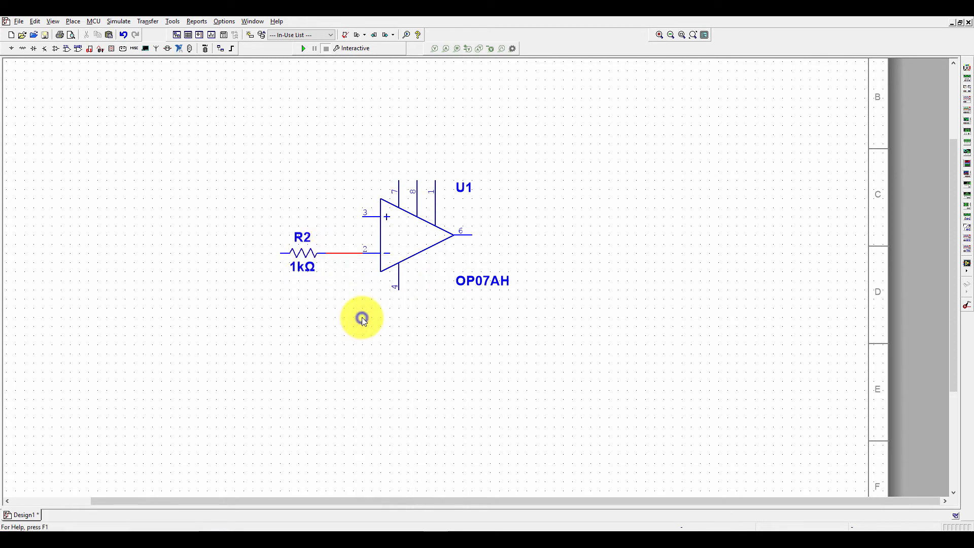
# Route a feedback wire from R1's right end up to U1's output pin 6.
pyautogui.rightClick(362, 319)
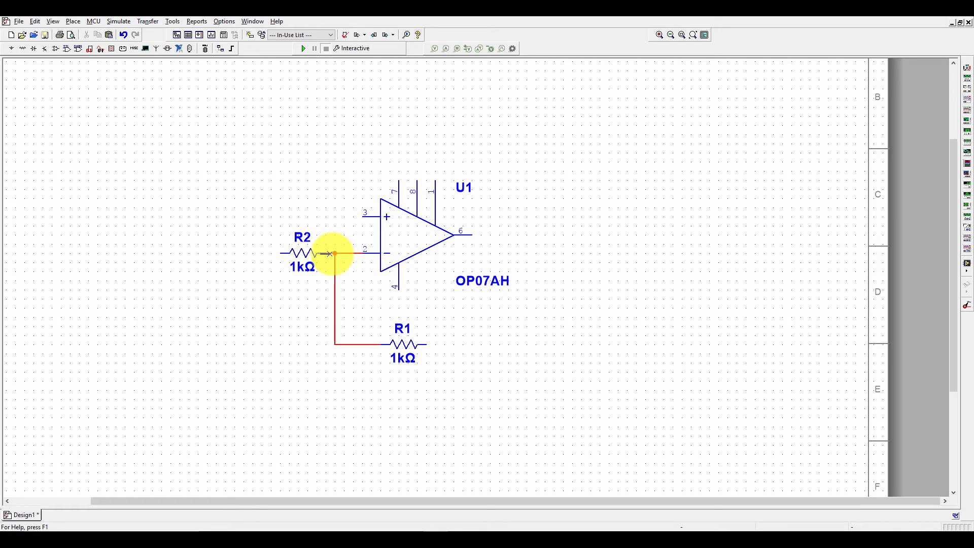
pyautogui.click(402, 345)
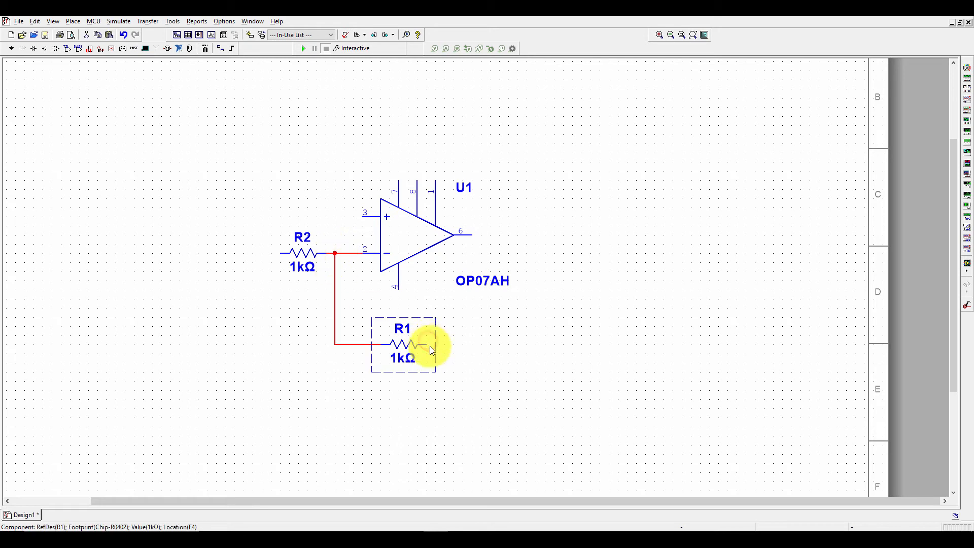
pyautogui.moveTo(425, 345); pyautogui.dragTo(545, 244)
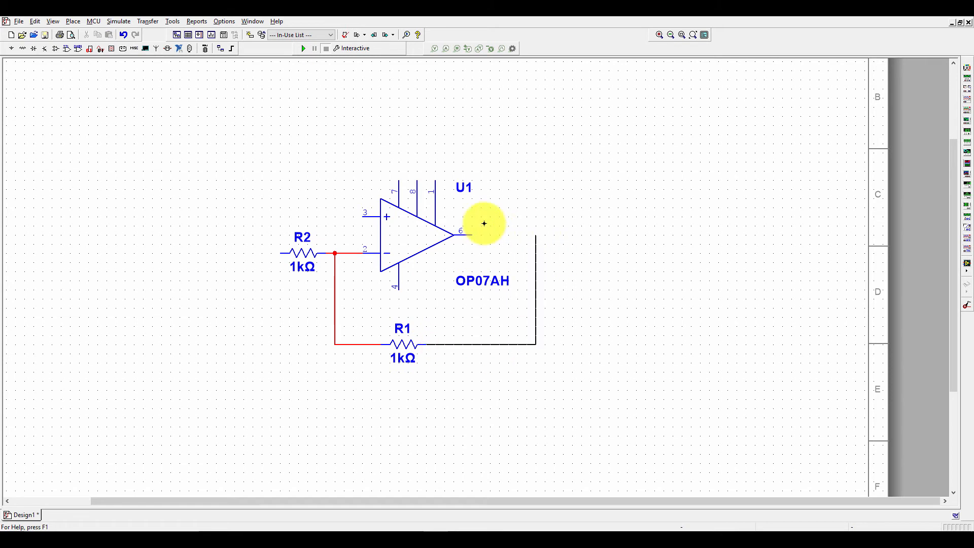
pyautogui.click(483, 231)
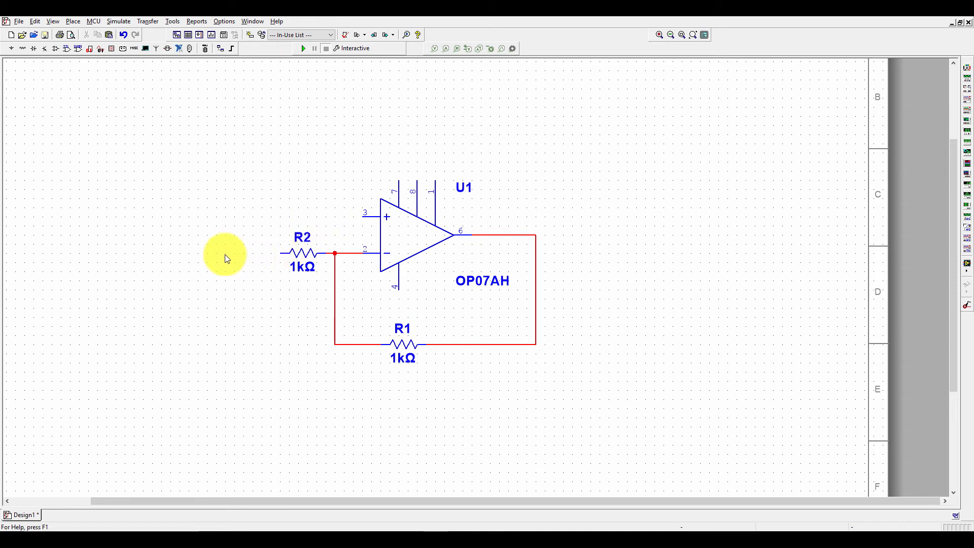
pyautogui.moveTo(288, 259)
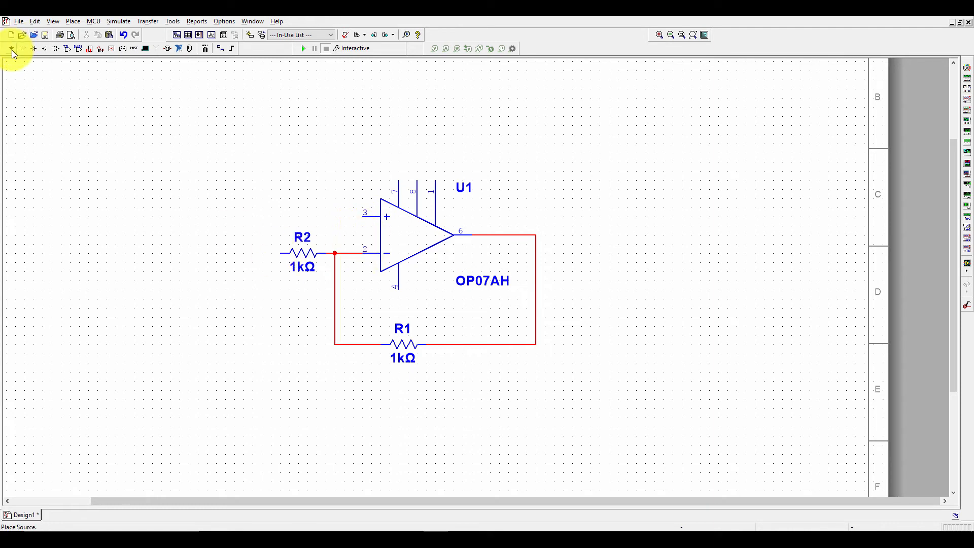
# Choose GROUND from the power source parts and place it on the schematic.
pyautogui.click(12, 49)
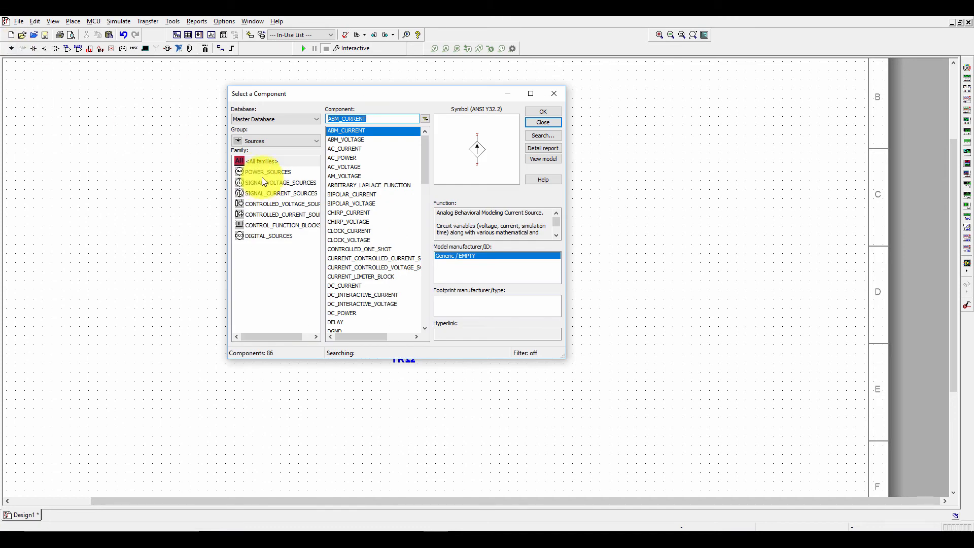
pyautogui.click(269, 172)
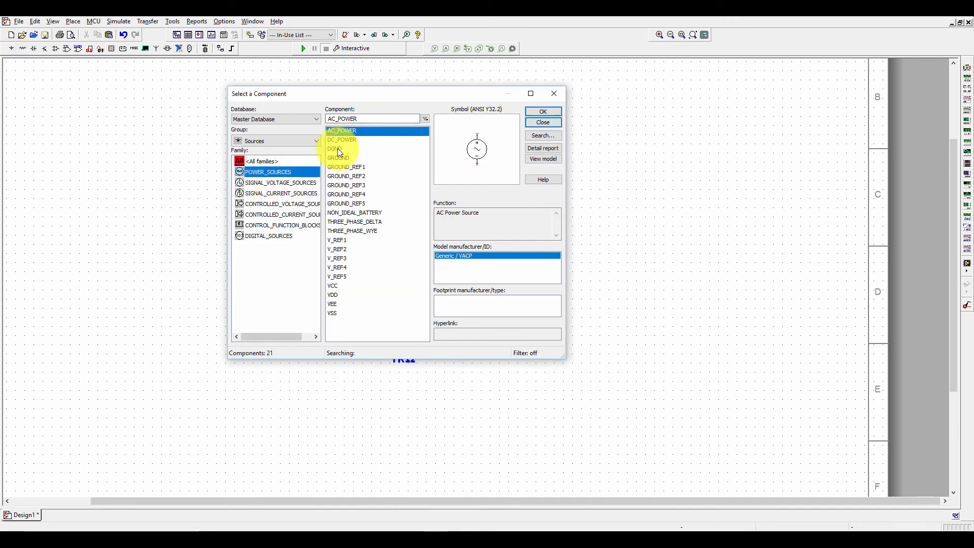
pyautogui.click(339, 158)
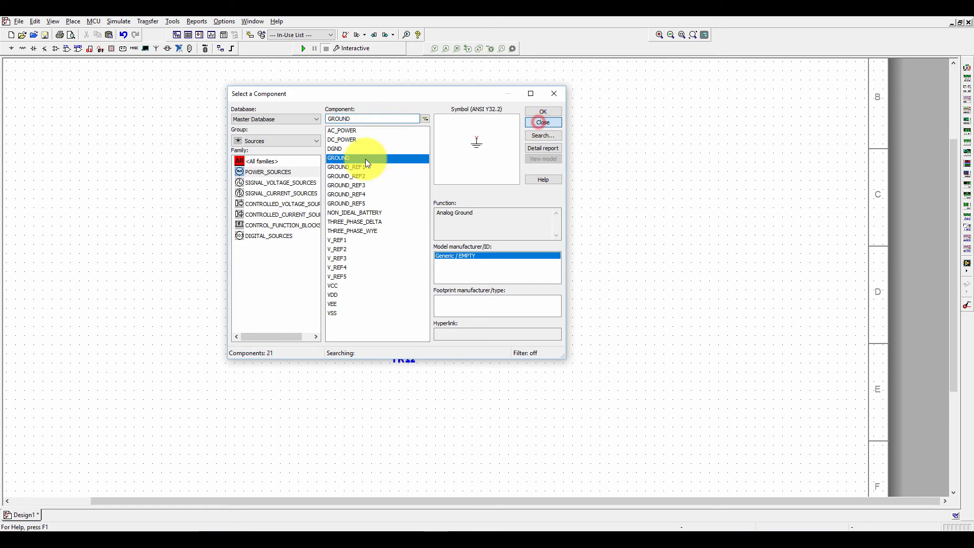
pyautogui.click(542, 121)
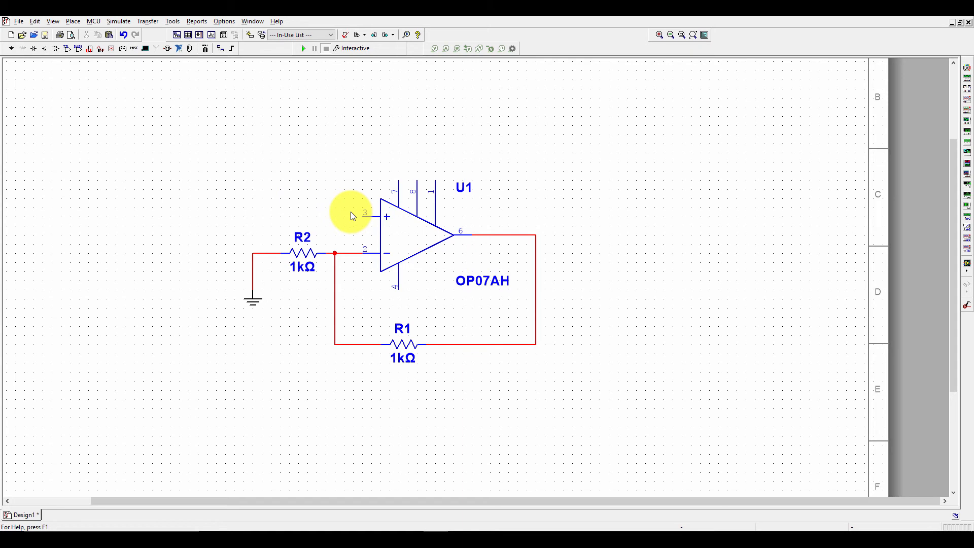
pyautogui.moveTo(401, 285)
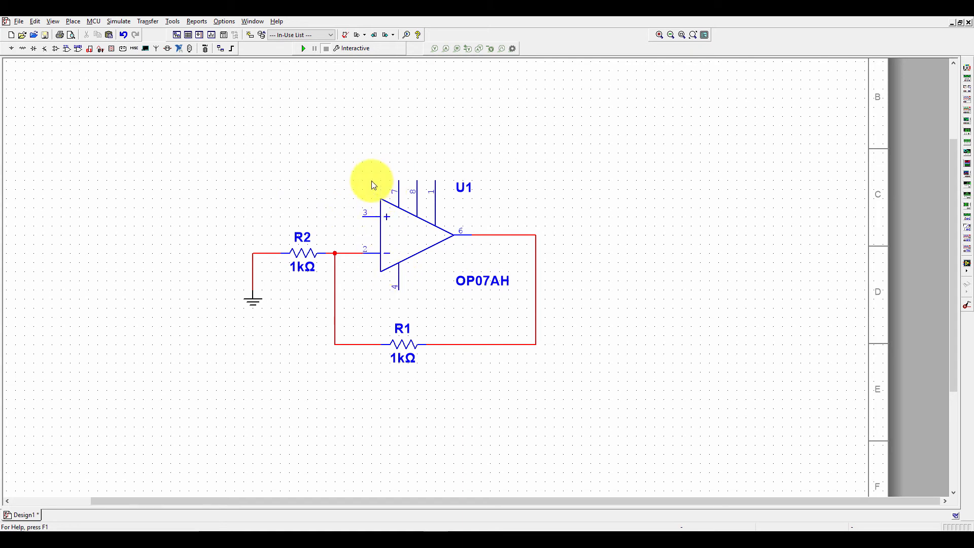
# Pick the VCC and VEE supply parts from the power sources and place them.
pyautogui.click(12, 49)
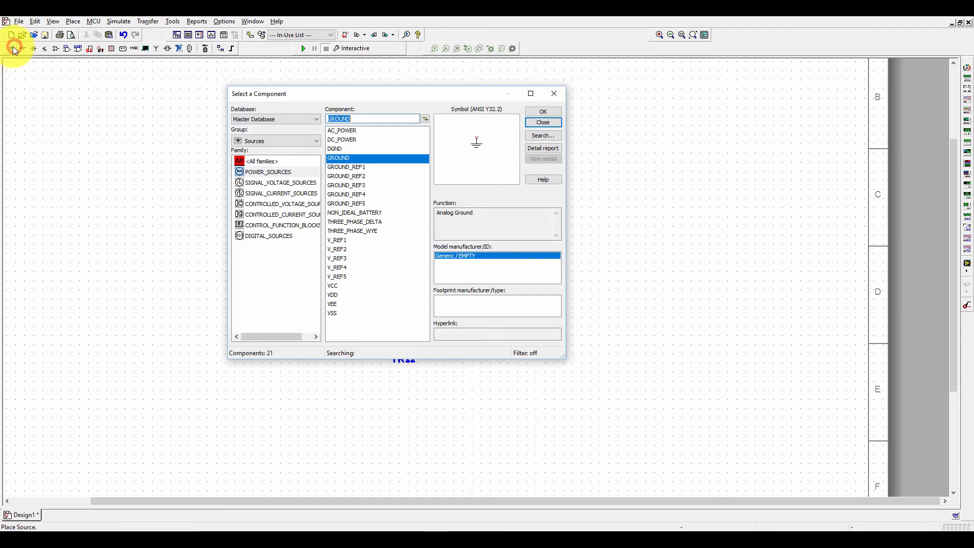
pyautogui.click(268, 172)
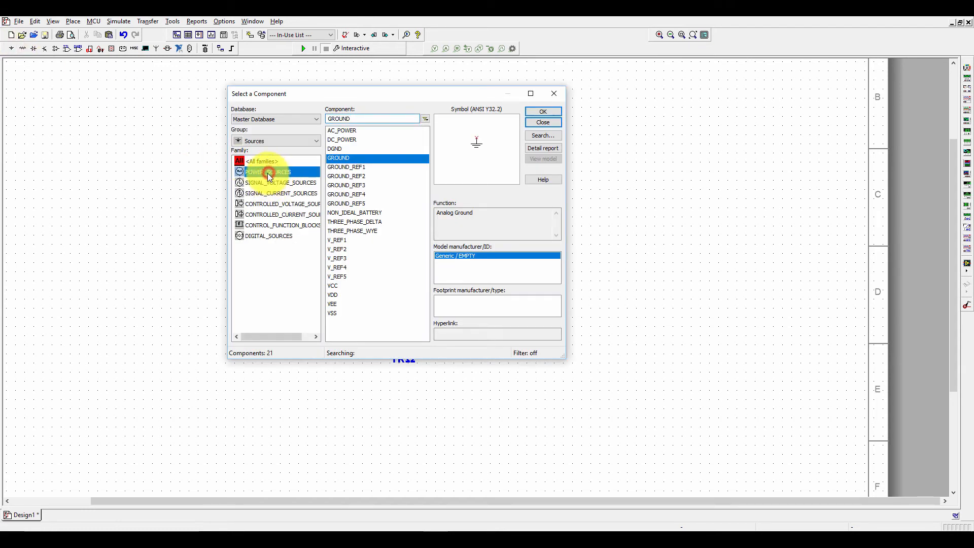
pyautogui.moveTo(341, 286)
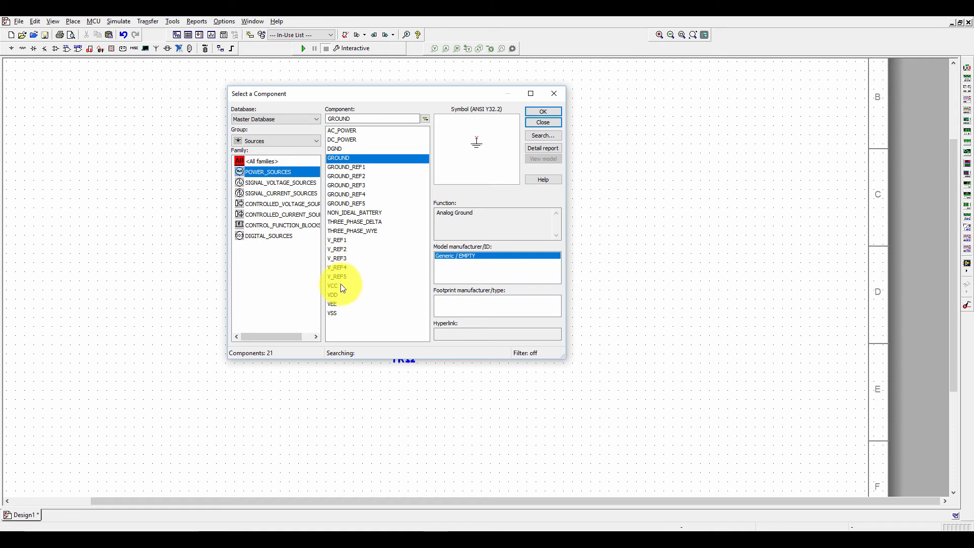
pyautogui.click(333, 285)
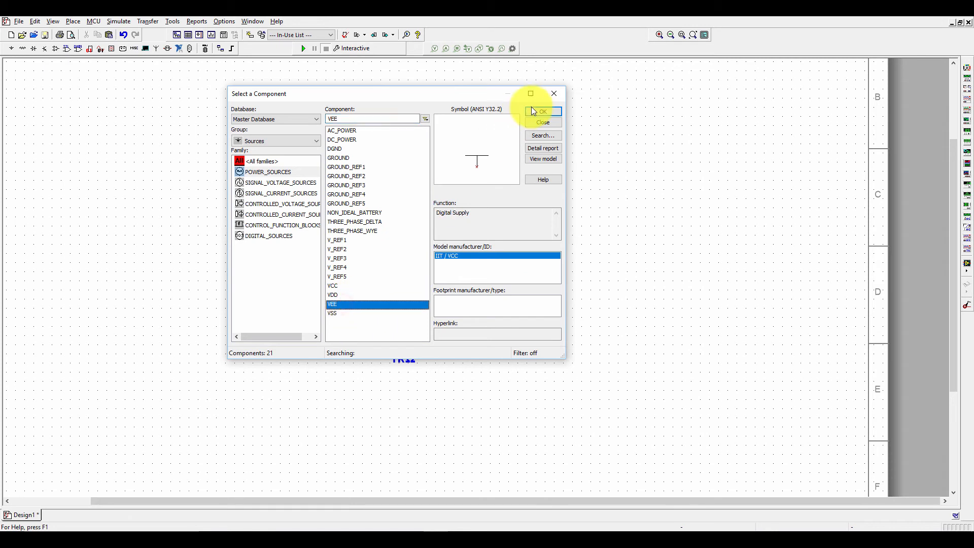
pyautogui.click(542, 111)
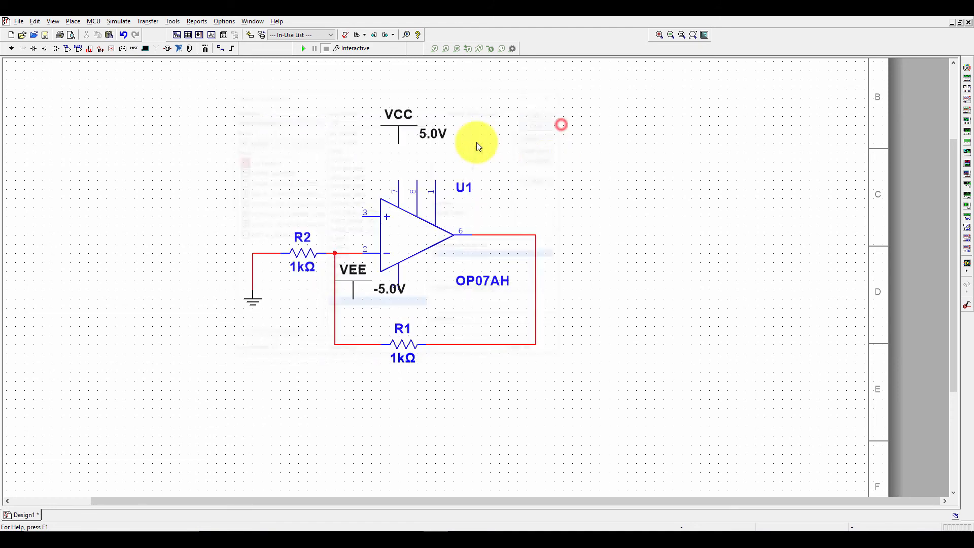
pyautogui.moveTo(399, 225)
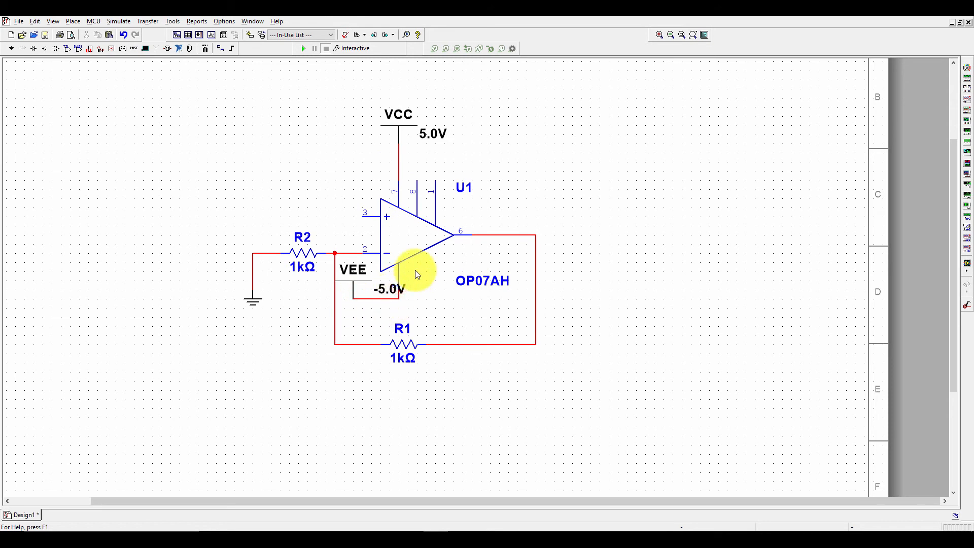
pyautogui.moveTo(356, 219)
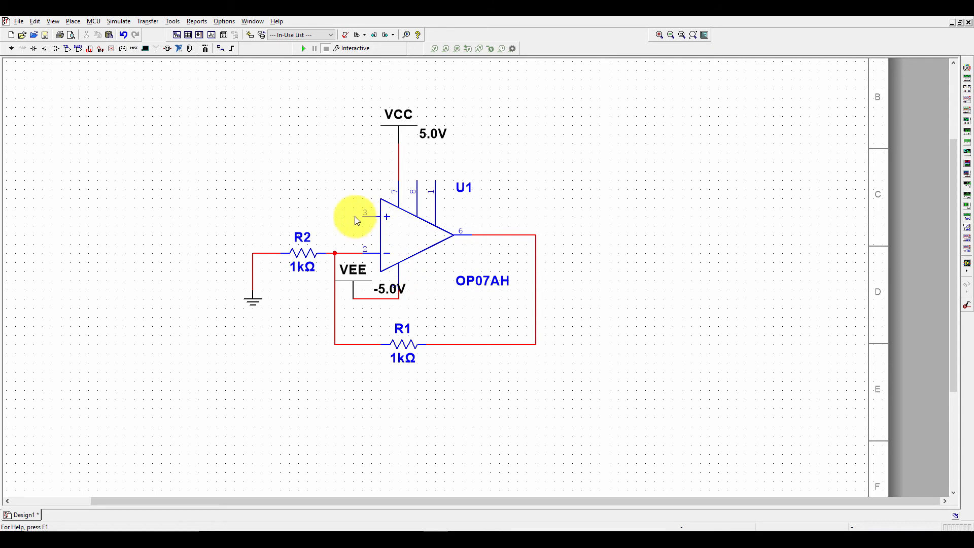
pyautogui.moveTo(302, 191)
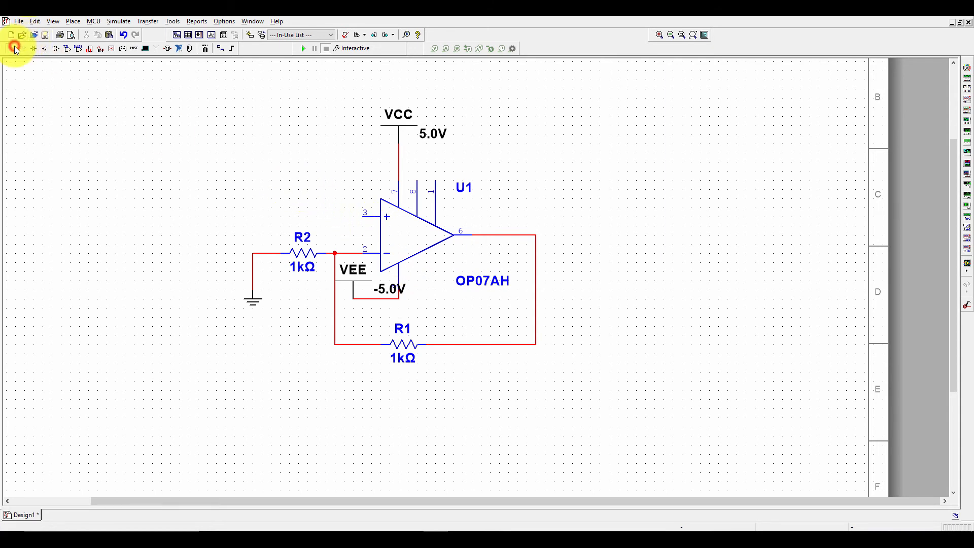
# Browse the signal voltage source parts, then close the component browser.
pyautogui.click(14, 48)
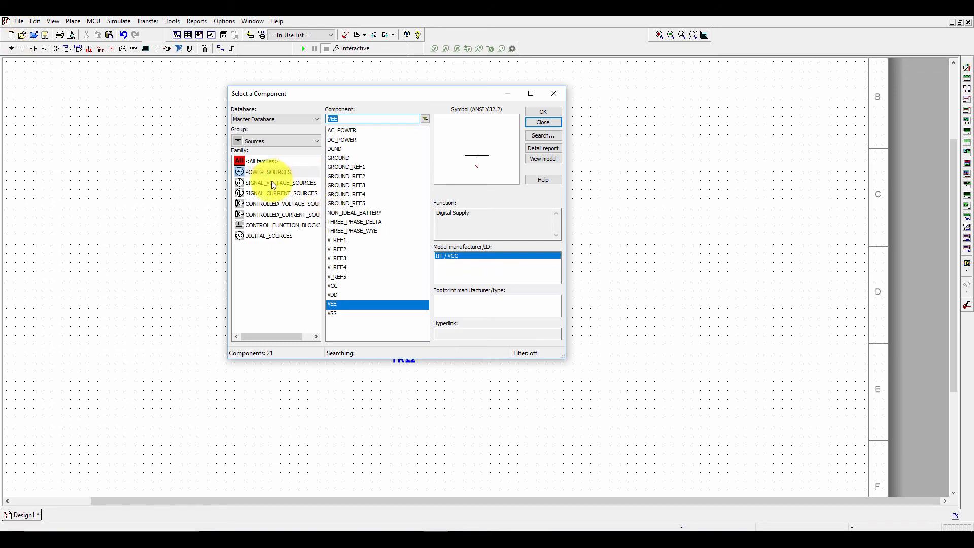
pyautogui.click(279, 183)
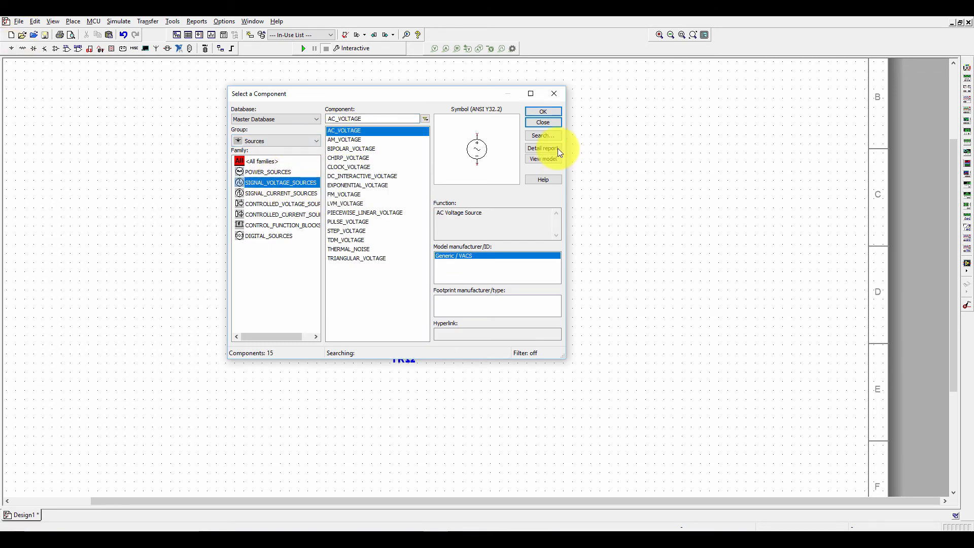
pyautogui.click(541, 122)
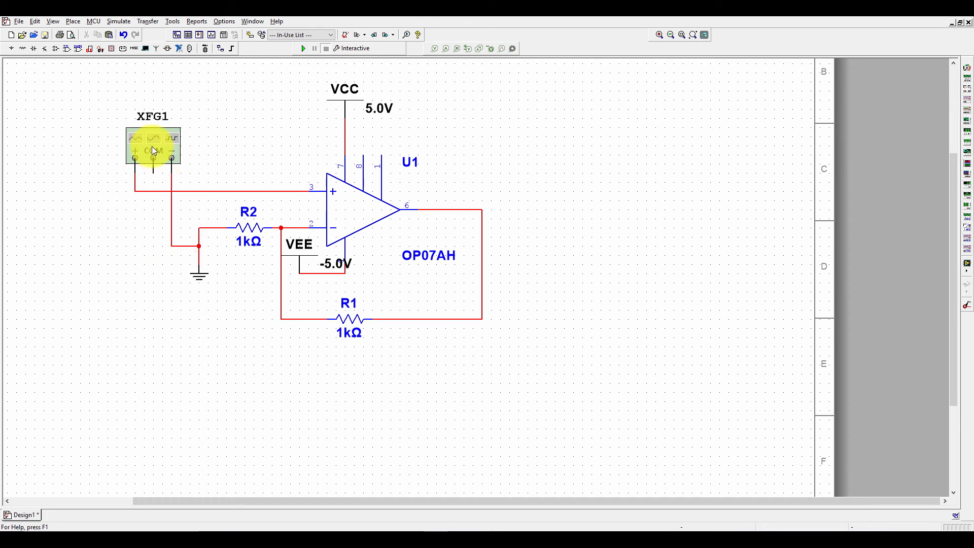
# Set XFG1 to a 1 Hz, 1 Vp sine wave and close its panel.
pyautogui.doubleClick(153, 148)
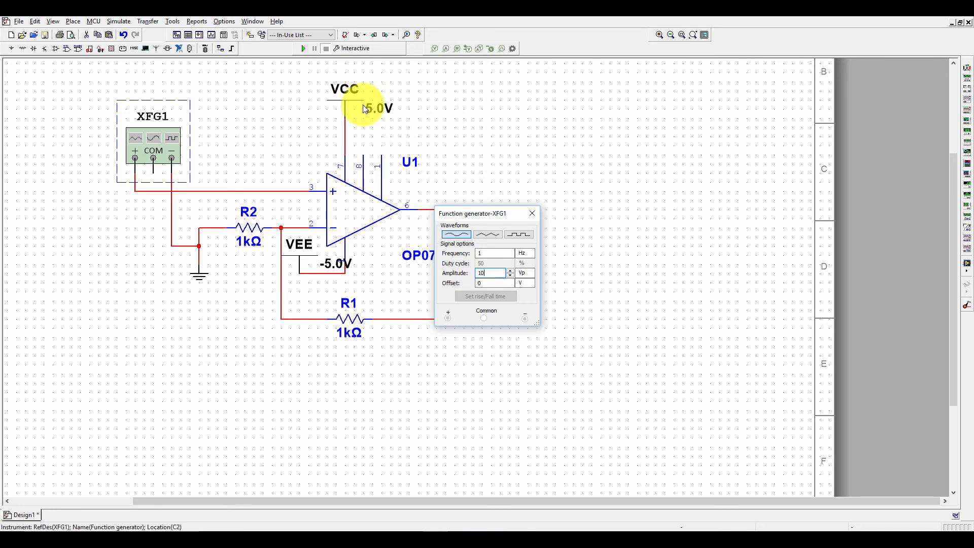
pyautogui.moveTo(345, 270)
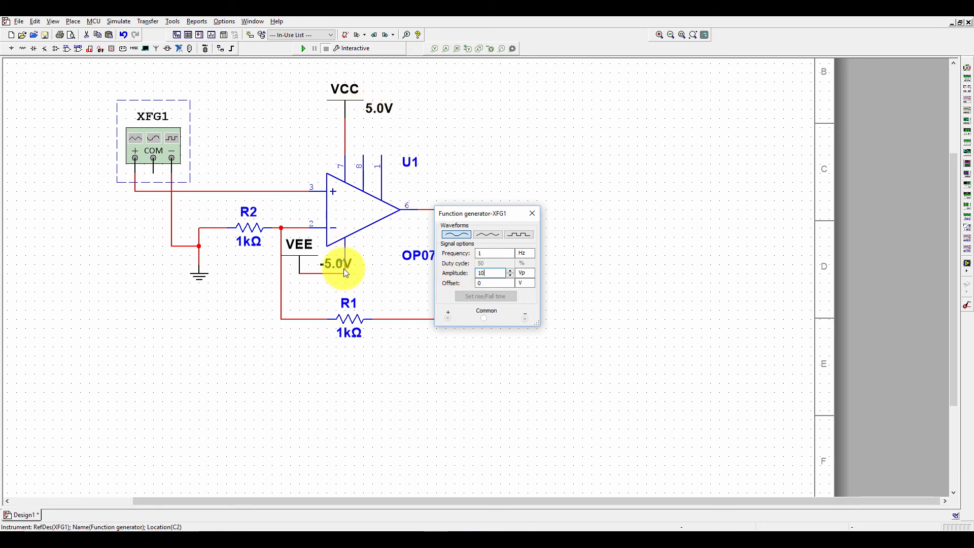
pyautogui.moveTo(366, 115)
pyautogui.write('1')
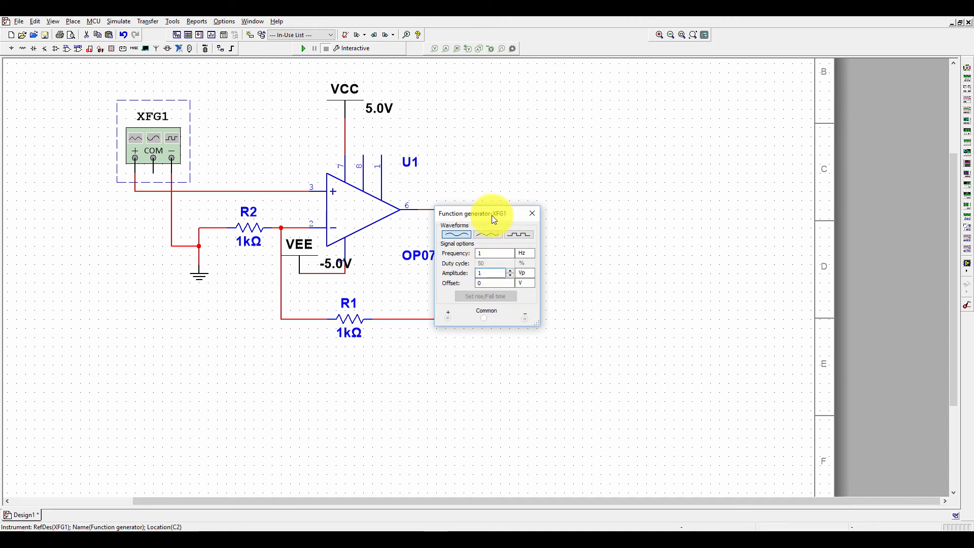
pyautogui.moveTo(472, 213); pyautogui.dragTo(86, 215)
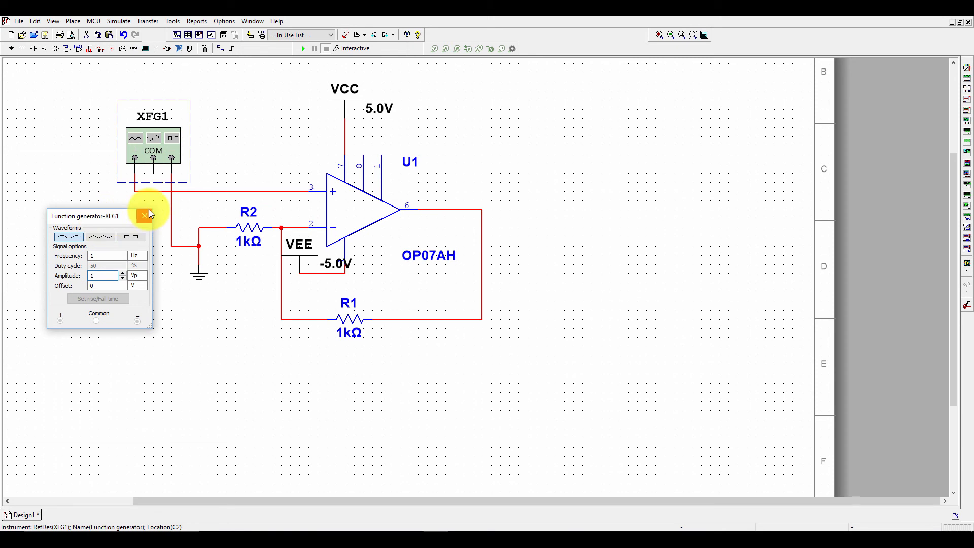
pyautogui.click(144, 216)
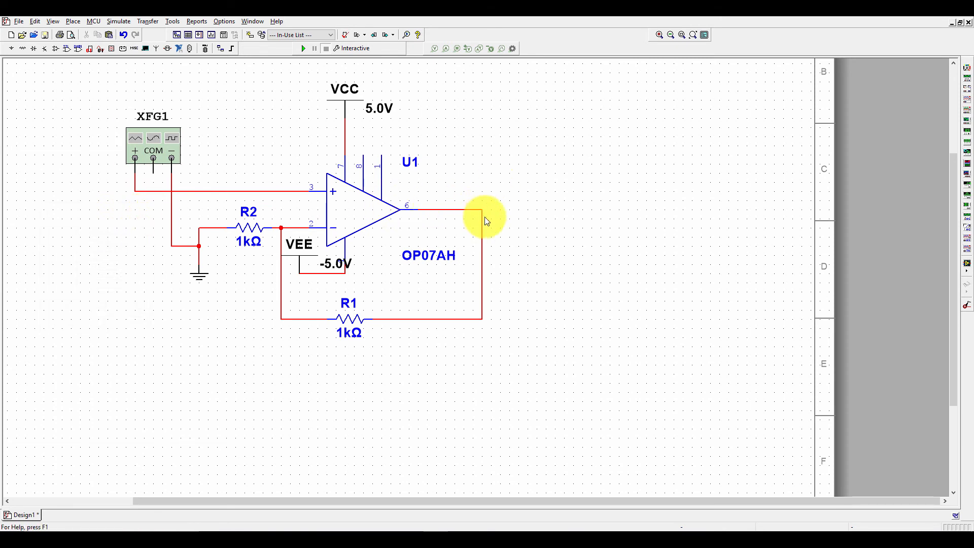
pyautogui.moveTo(967, 115)
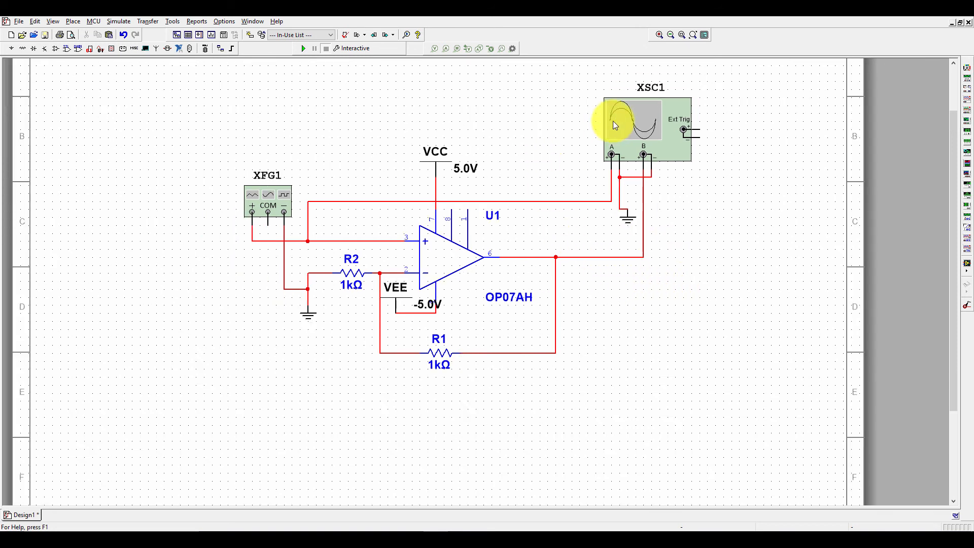
# Open the XSC1 oscilloscope display, move it beside the circuit, and start the simulation.
pyautogui.doubleClick(634, 125)
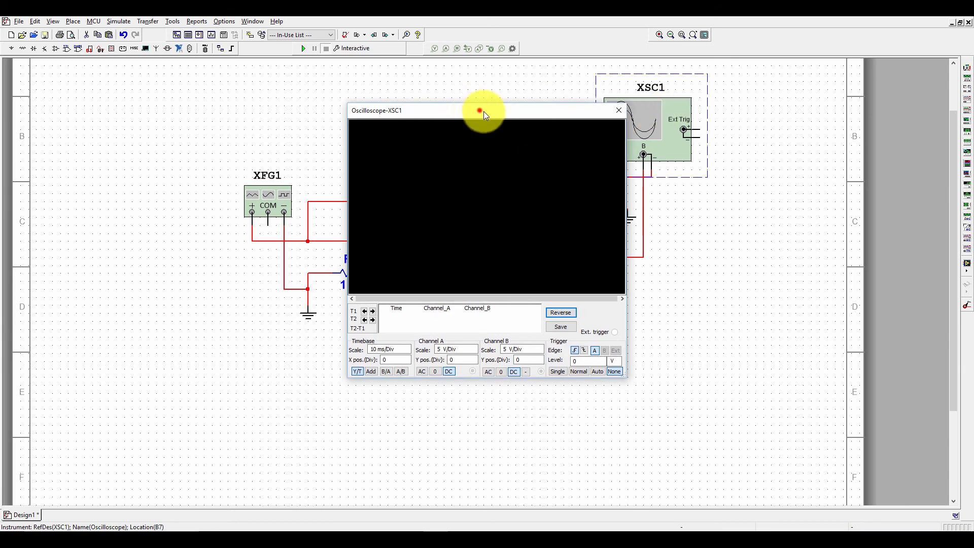
pyautogui.moveTo(485, 110); pyautogui.dragTo(708, 139)
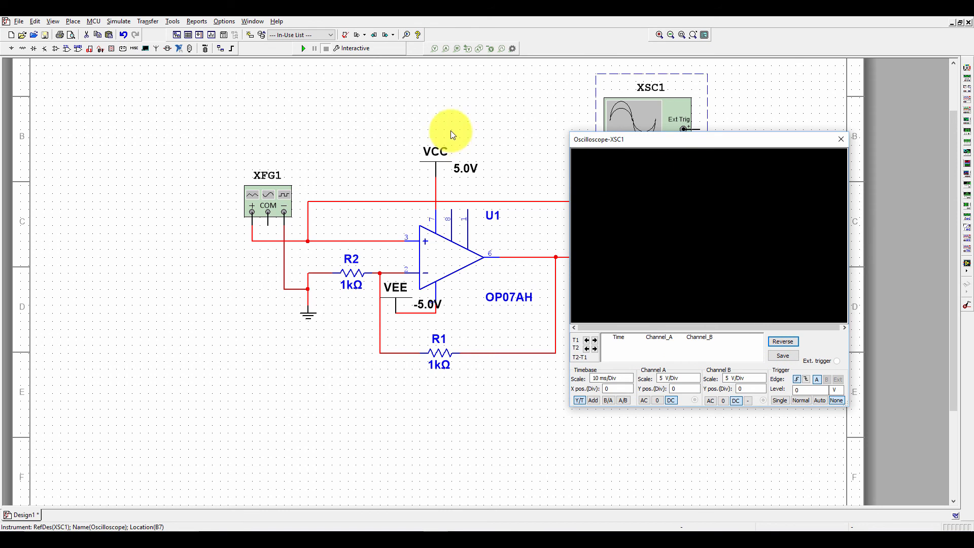
pyautogui.moveTo(476, 135)
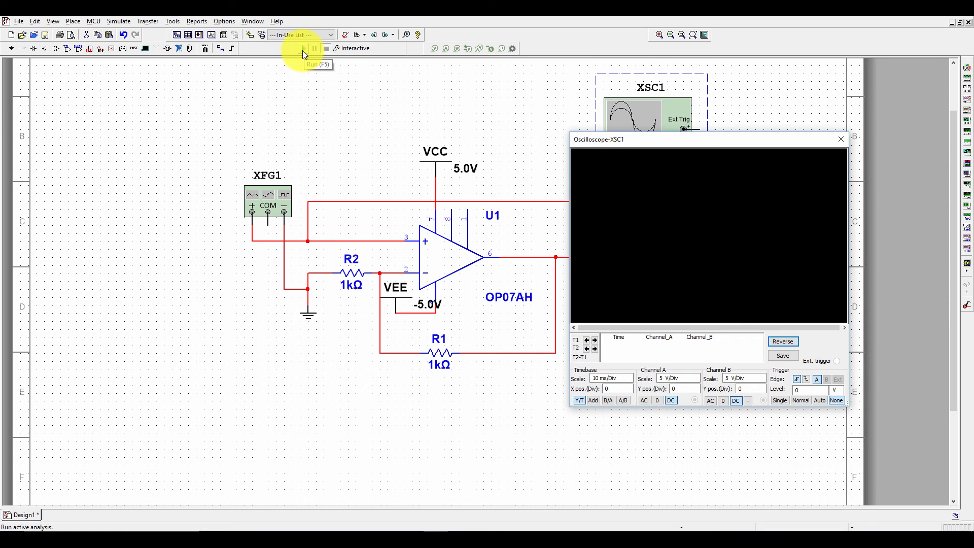
pyautogui.click(304, 49)
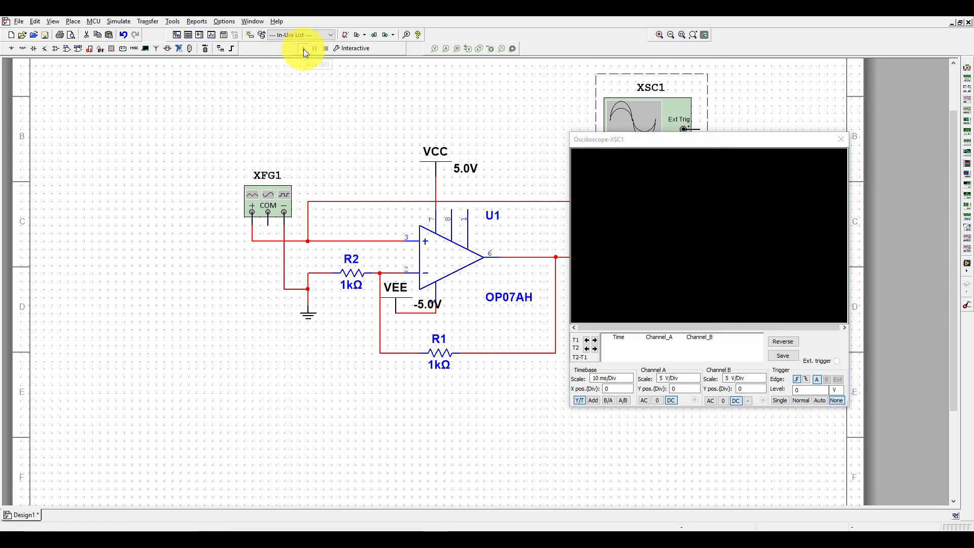
pyautogui.click(304, 48)
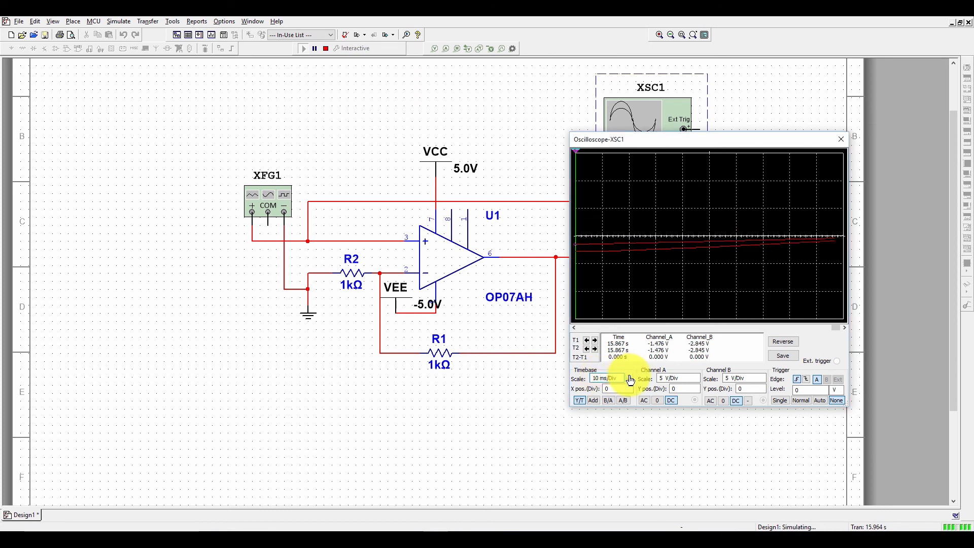
# Set the oscilloscope timebase to 1 s/Div and channel A to 1 V/Div.
pyautogui.click(629, 378)
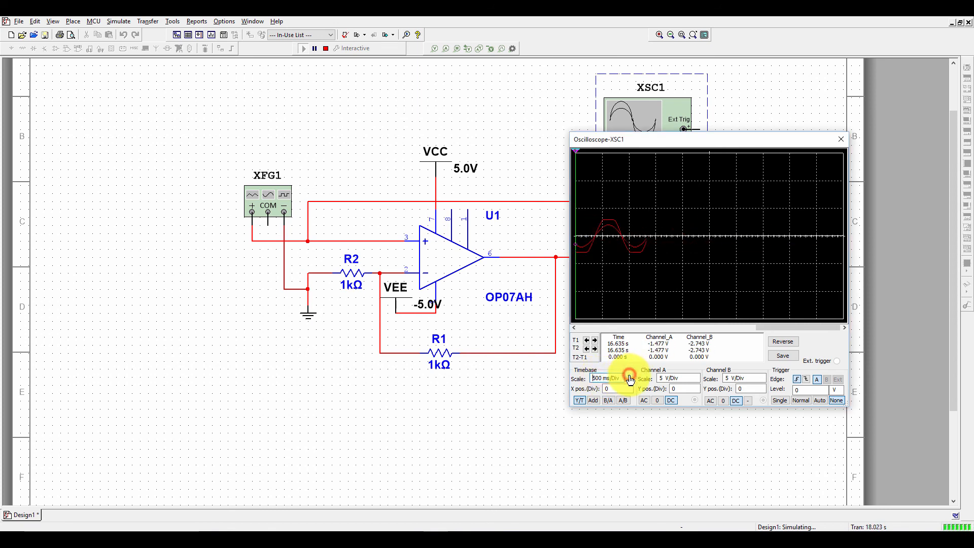
pyautogui.click(628, 379)
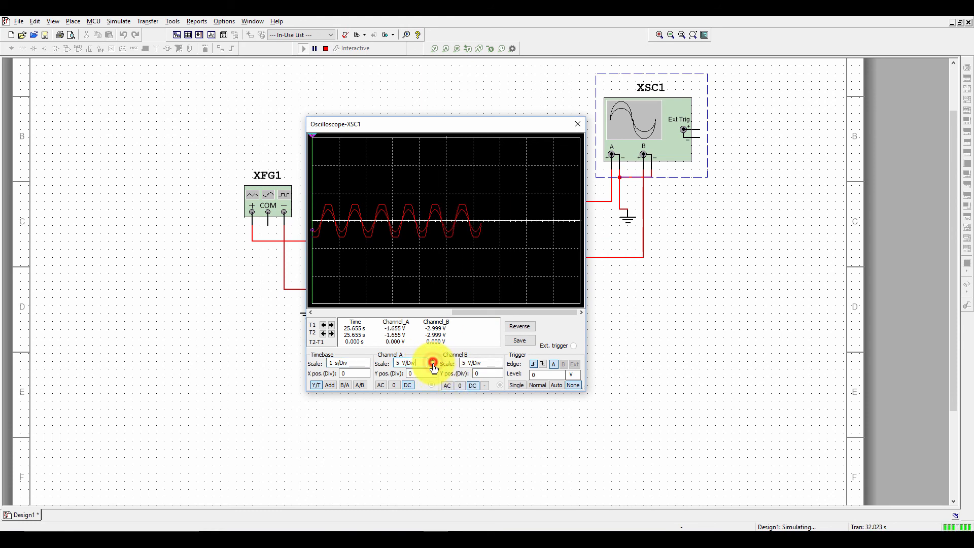
pyautogui.click(433, 365)
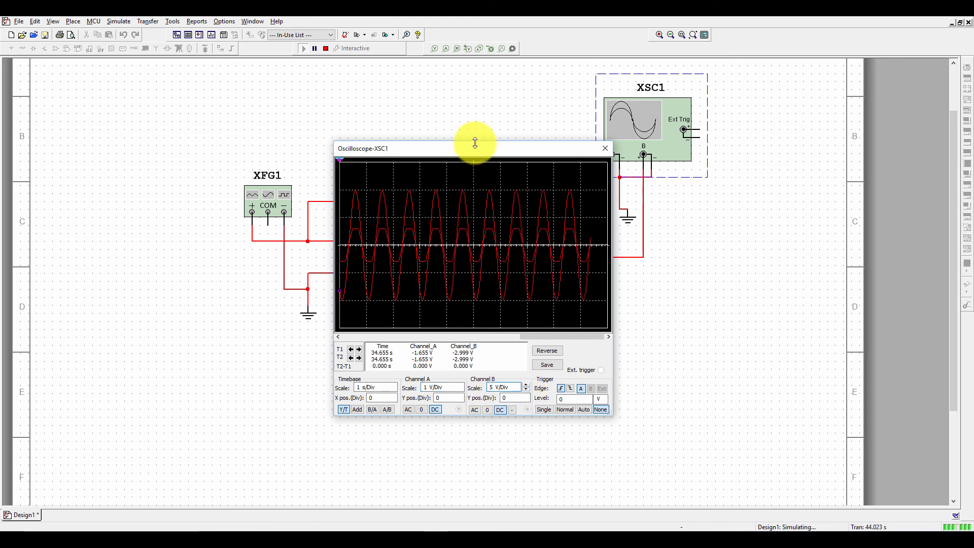
pyautogui.click(603, 148)
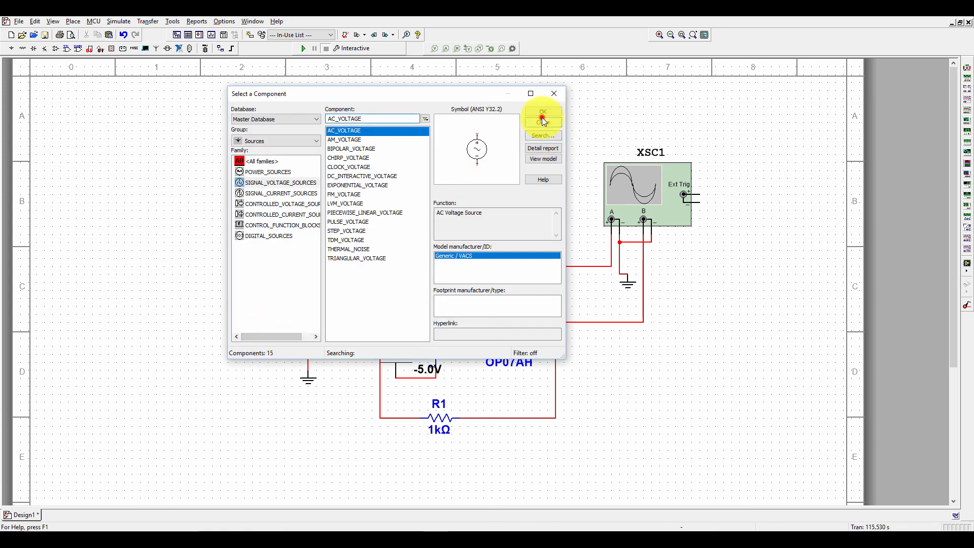
# Place the AC_VOLTAGE source V1 and set it to 0.5 Vpk at 1 Hz.
pyautogui.click(542, 113)
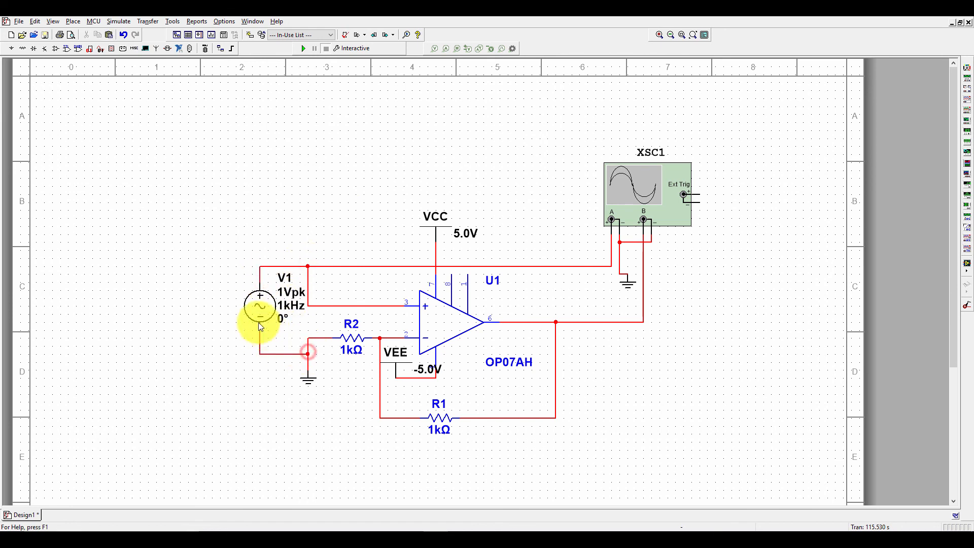
pyautogui.doubleClick(260, 311)
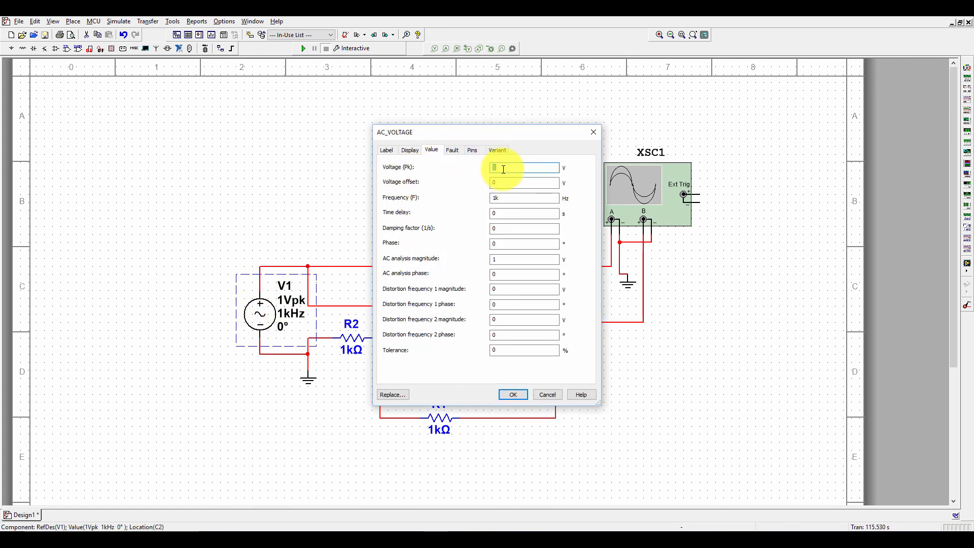
pyautogui.write('0.5')
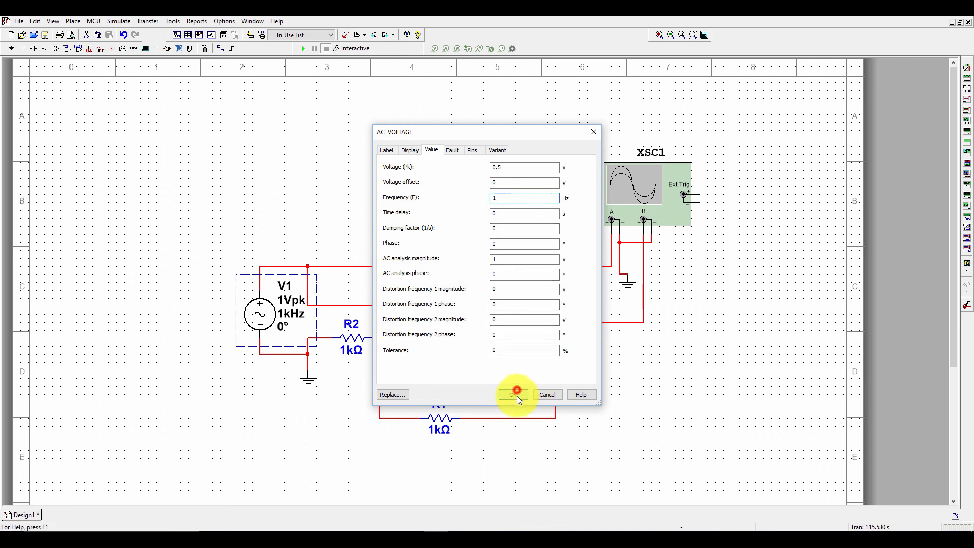
pyautogui.click(513, 395)
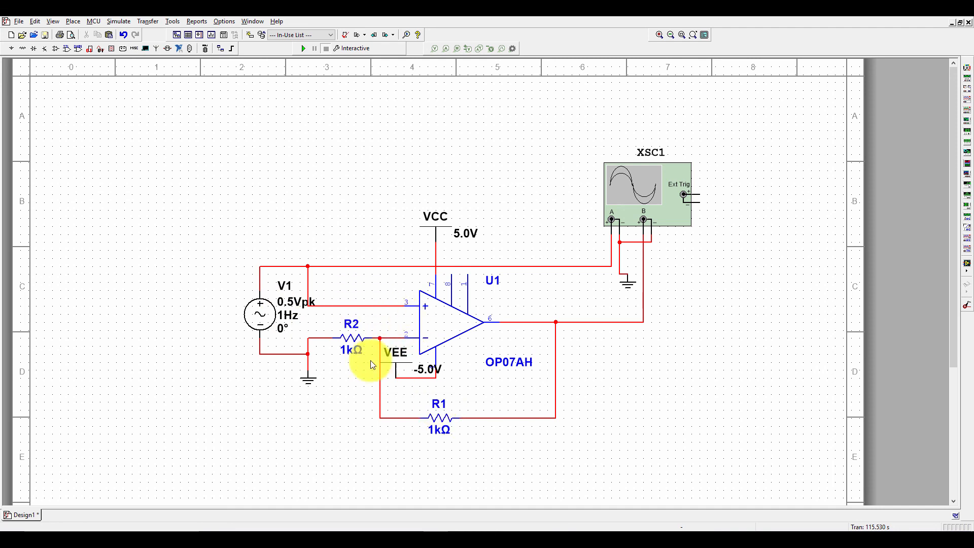
pyautogui.moveTo(600, 292)
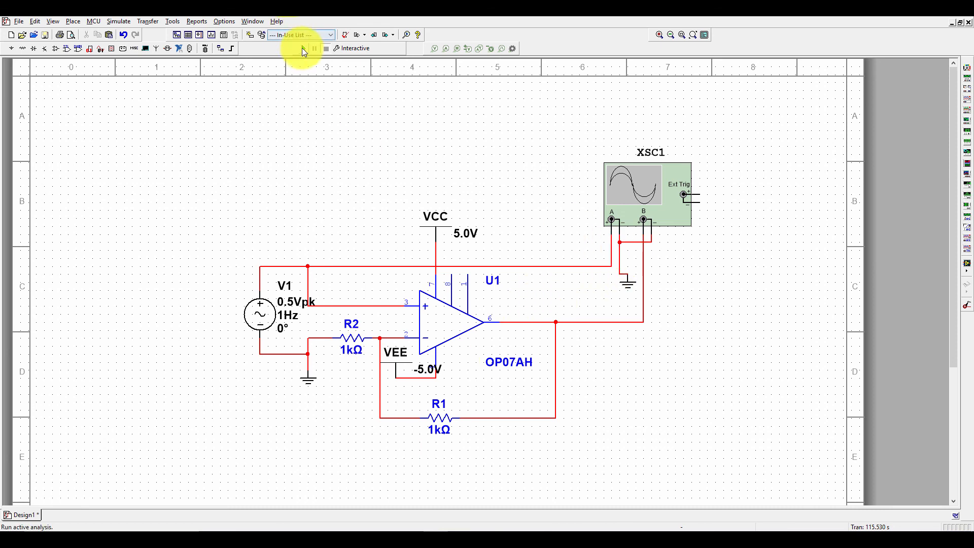
# Rerun the simulation with V1 and open XSC1 to view input and output sines.
pyautogui.click(304, 48)
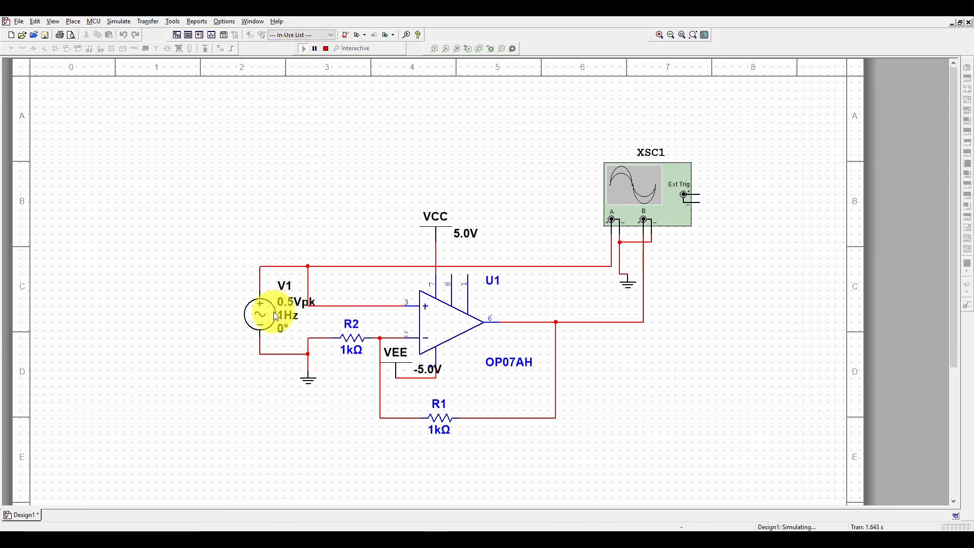
pyautogui.doubleClick(632, 187)
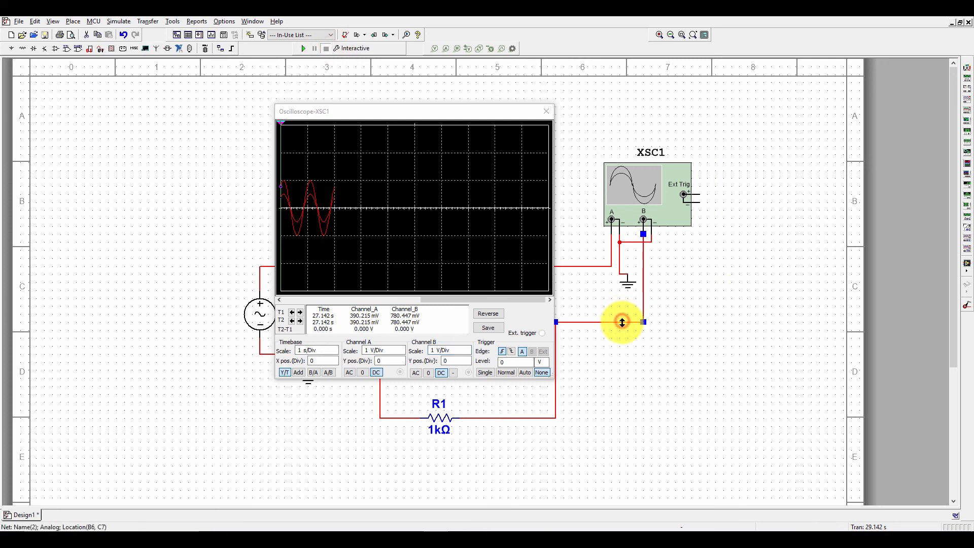
# Color the output wire to channel B green and rerun the simulation.
pyautogui.rightClick(621, 322)
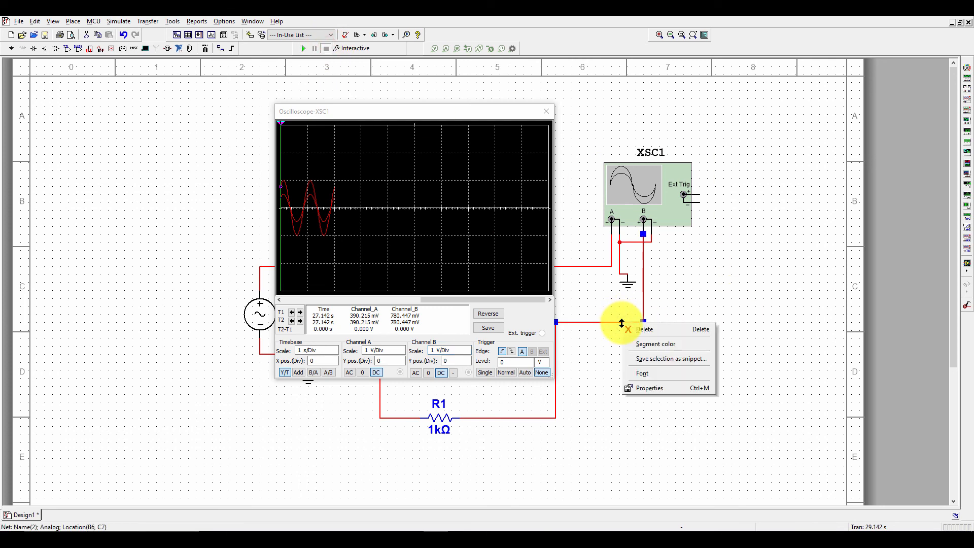
pyautogui.moveTo(654, 344)
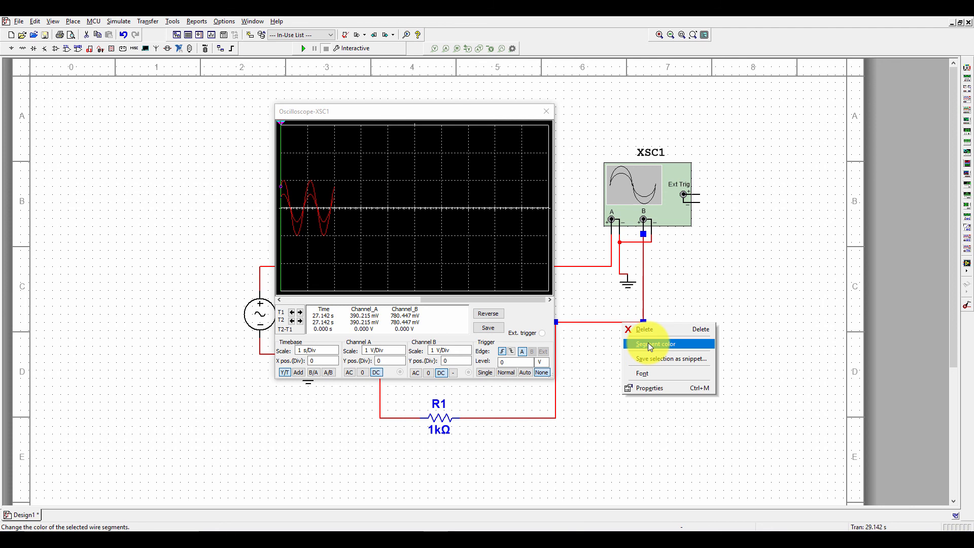
pyautogui.click(654, 343)
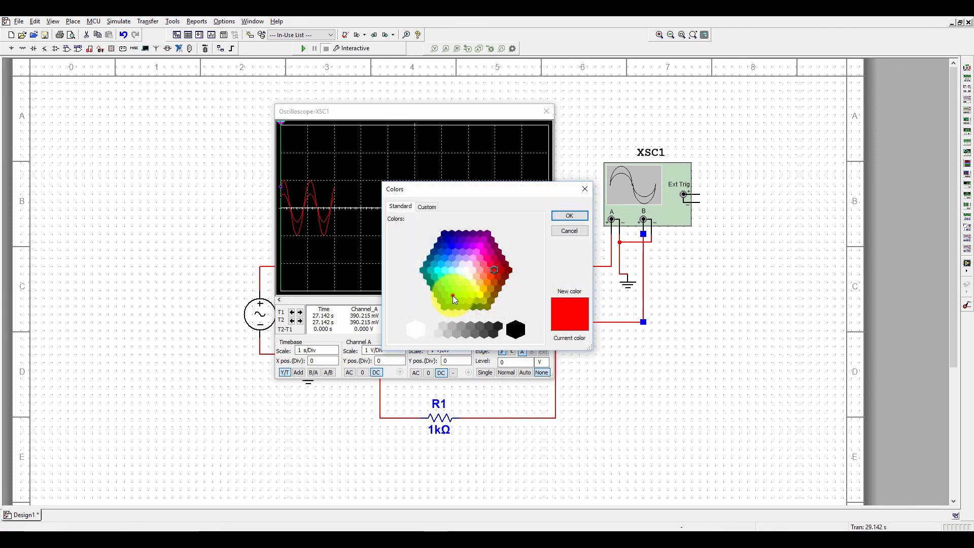
pyautogui.click(568, 216)
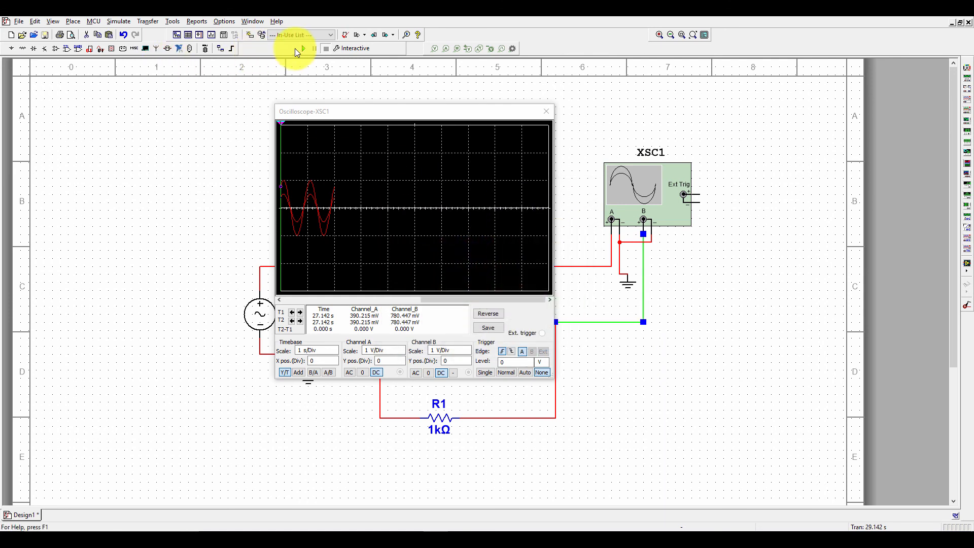
pyautogui.click(314, 49)
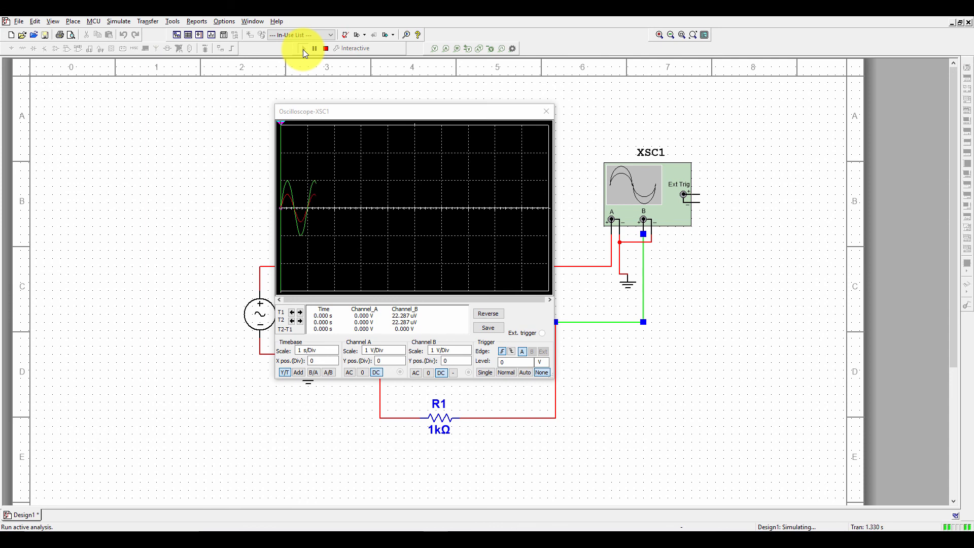
pyautogui.click(305, 49)
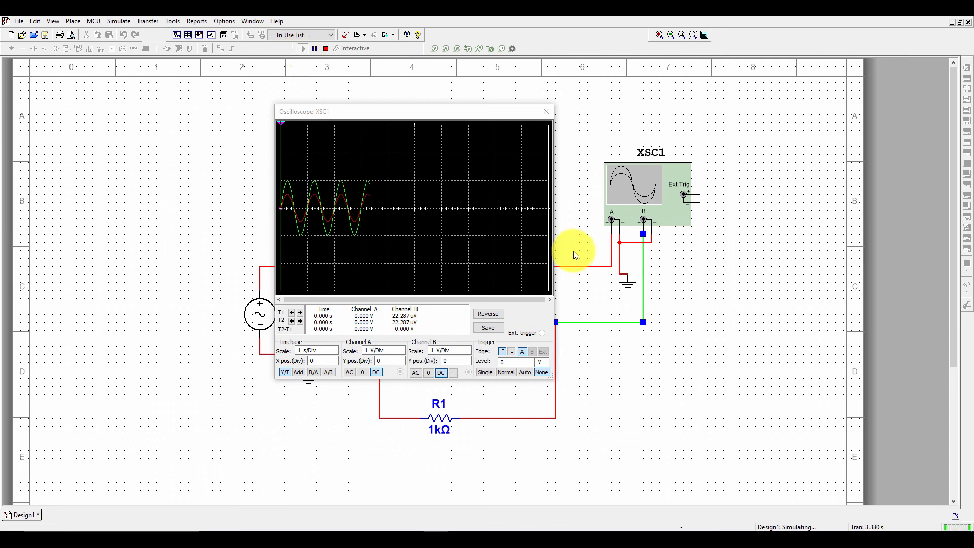